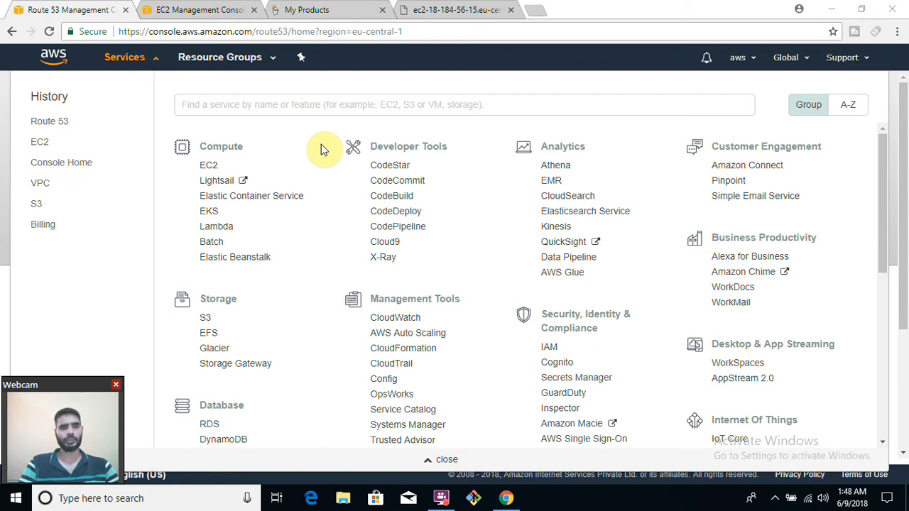
Search Services for Route 53 and land on its empty Hosted zones page
click(464, 105)
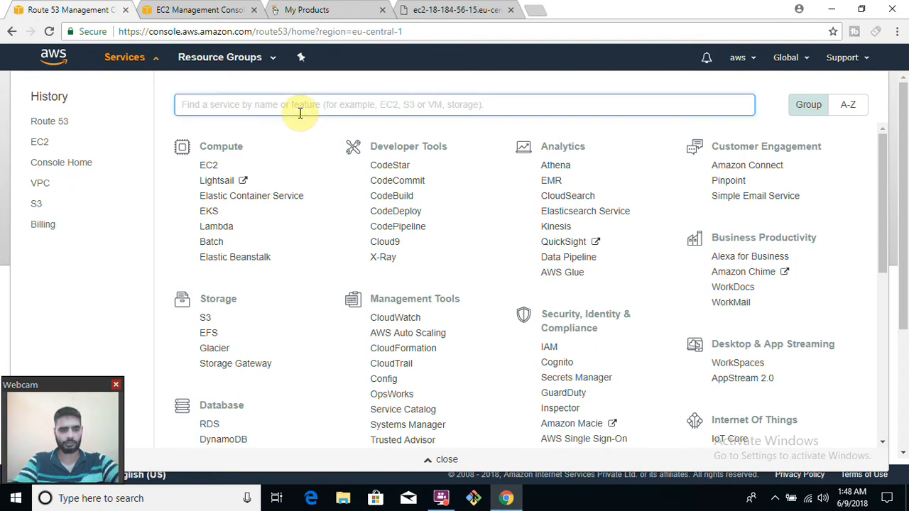
text(roue)
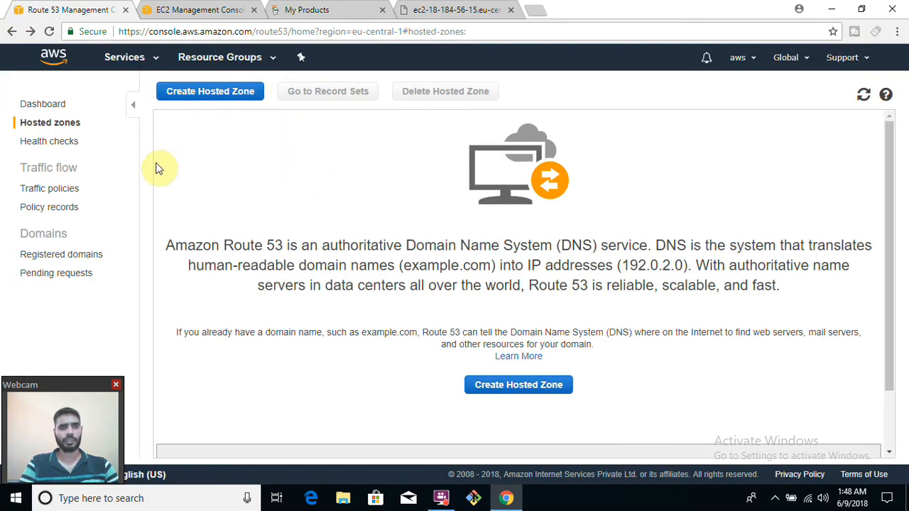
mouse_move(437, 222)
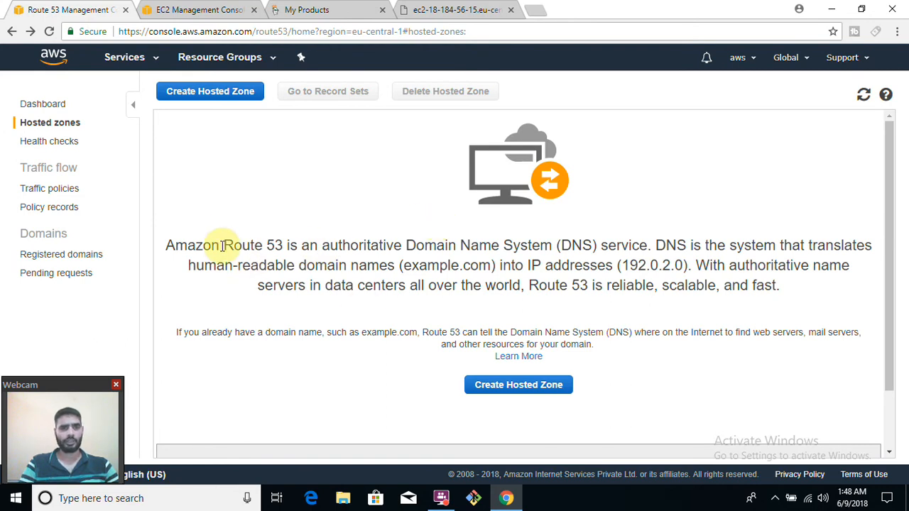
double_click(241, 245)
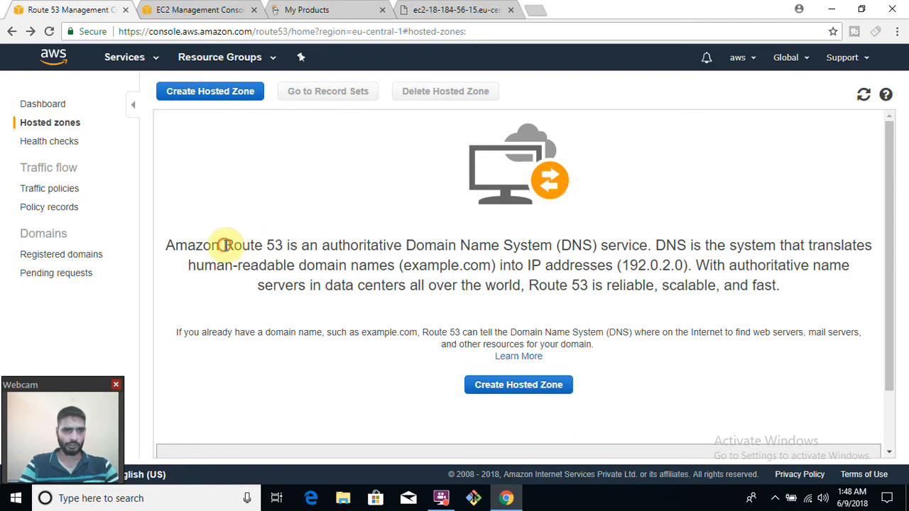
double_click(253, 245)
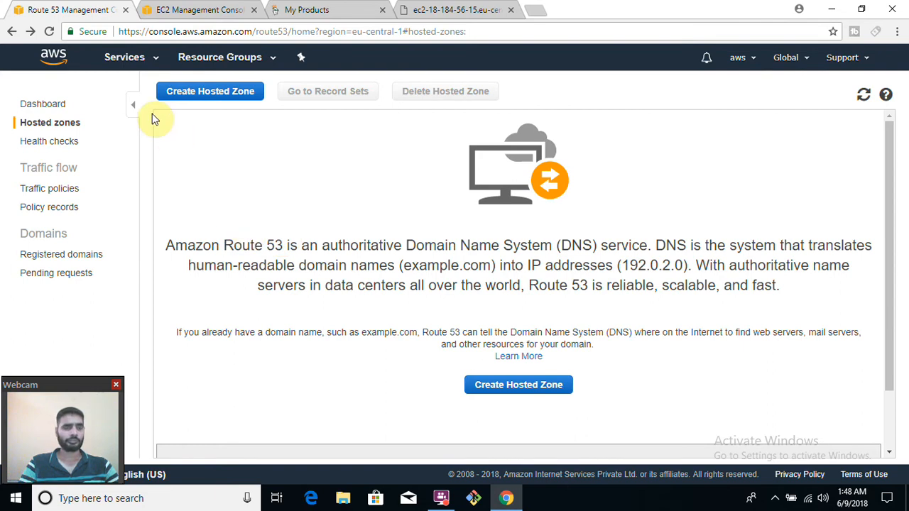
mouse_move(234, 206)
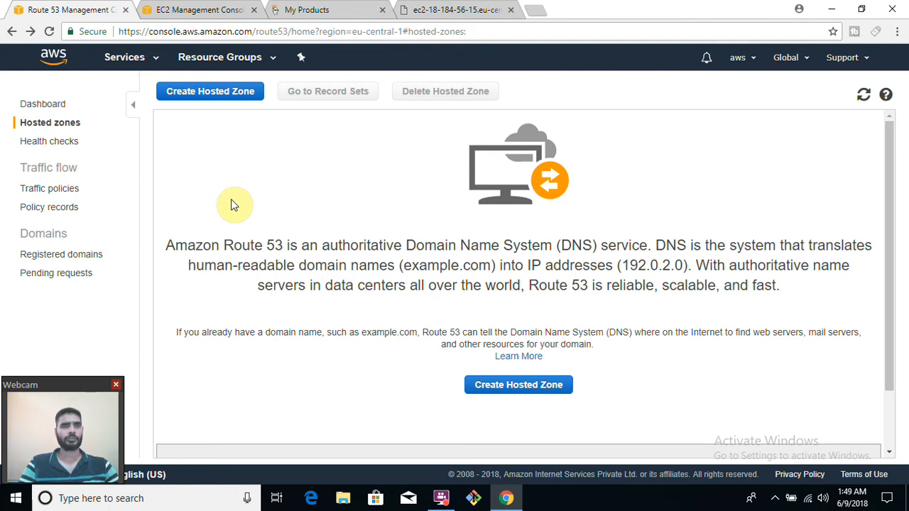
mouse_move(199, 8)
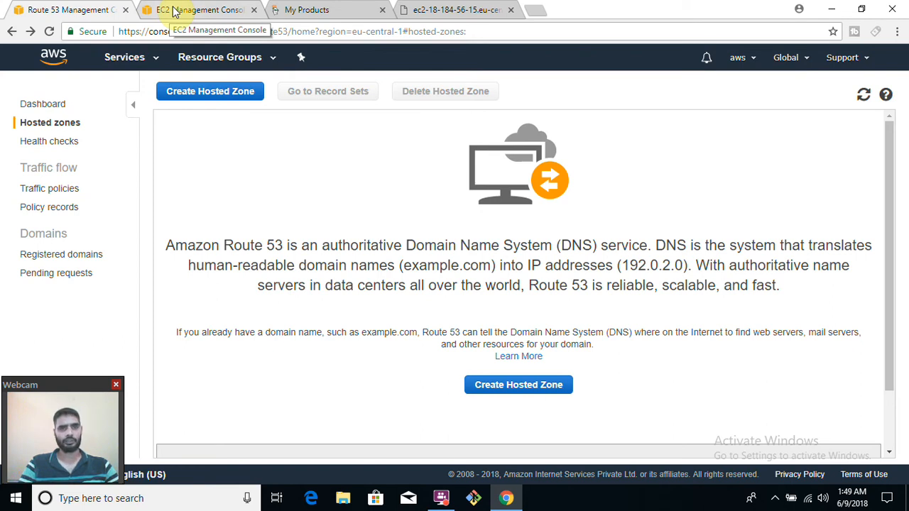
Bring up GoDaddy DNS Management for servergyan.com and review its parked A and nameserver records
click(325, 9)
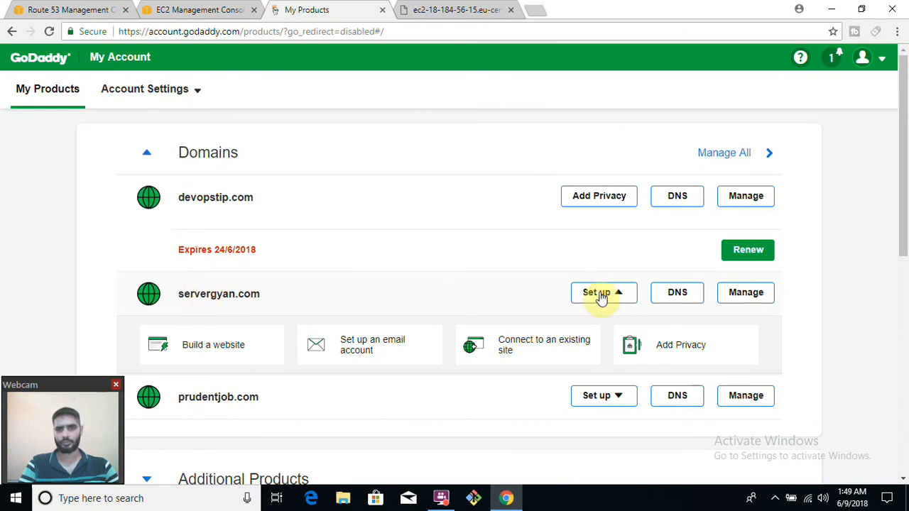
click(676, 293)
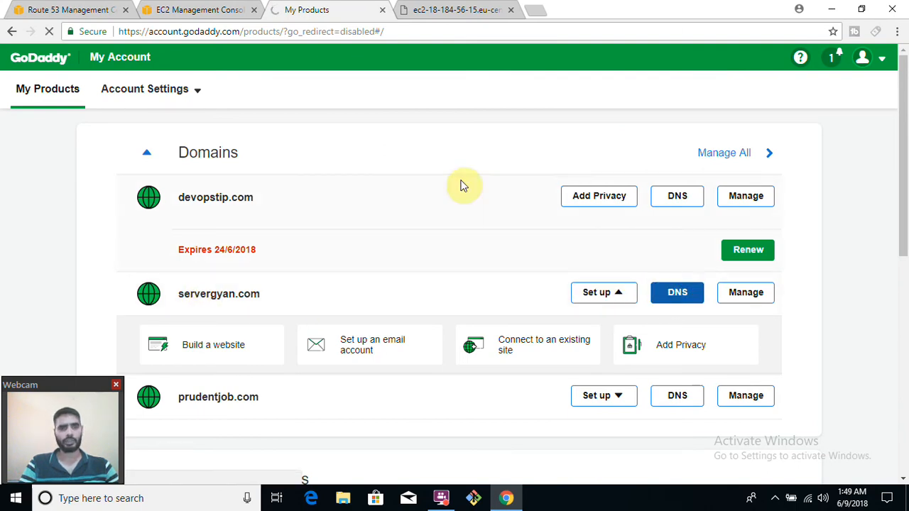
click(676, 292)
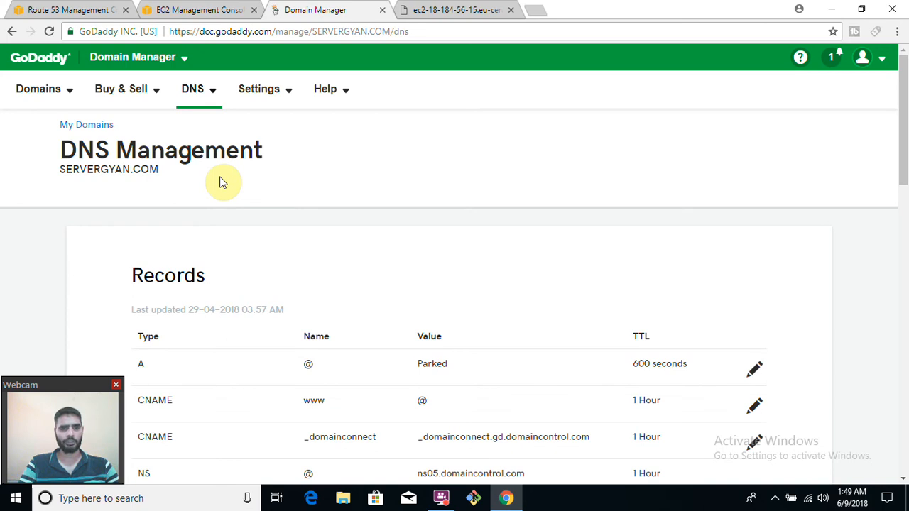
scroll(down, 3)
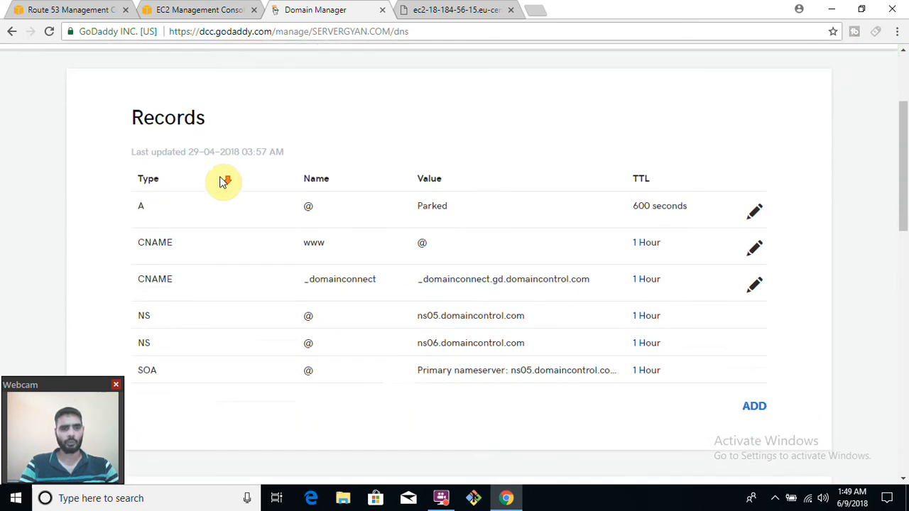
scroll(up, 3)
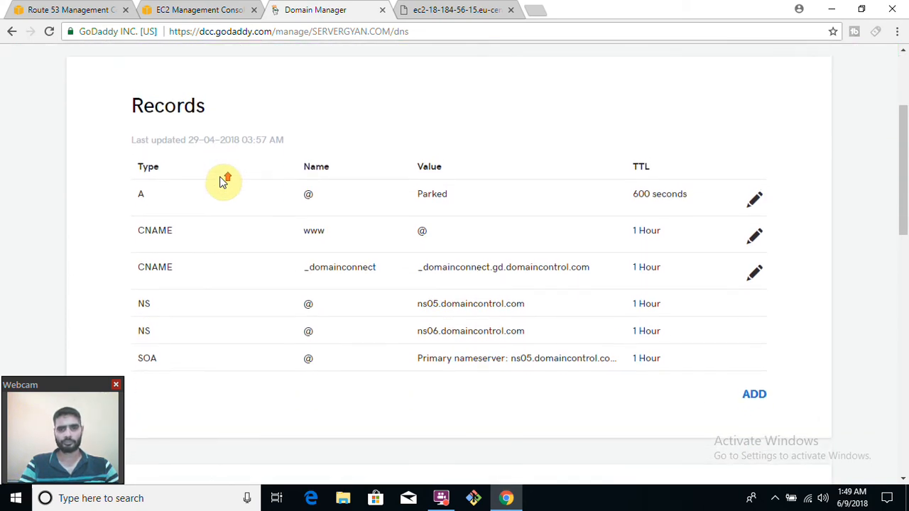
scroll(up, 3)
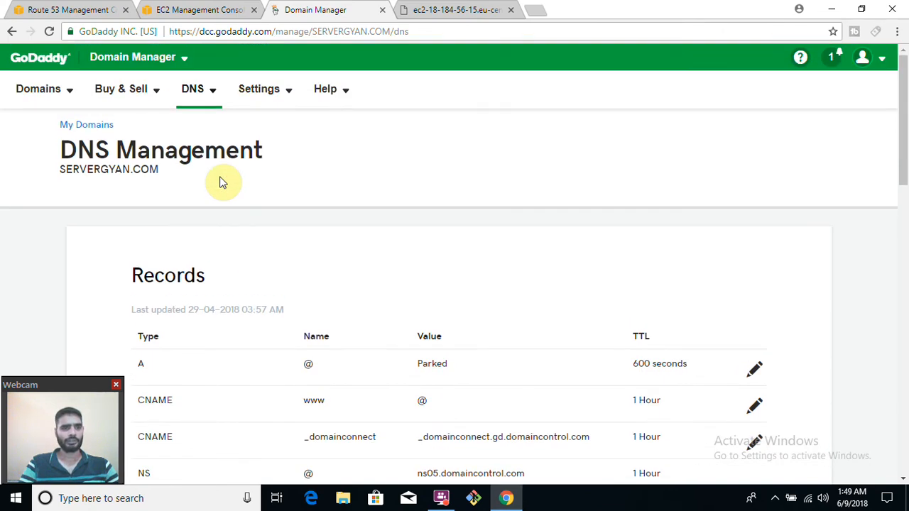
mouse_move(348, 247)
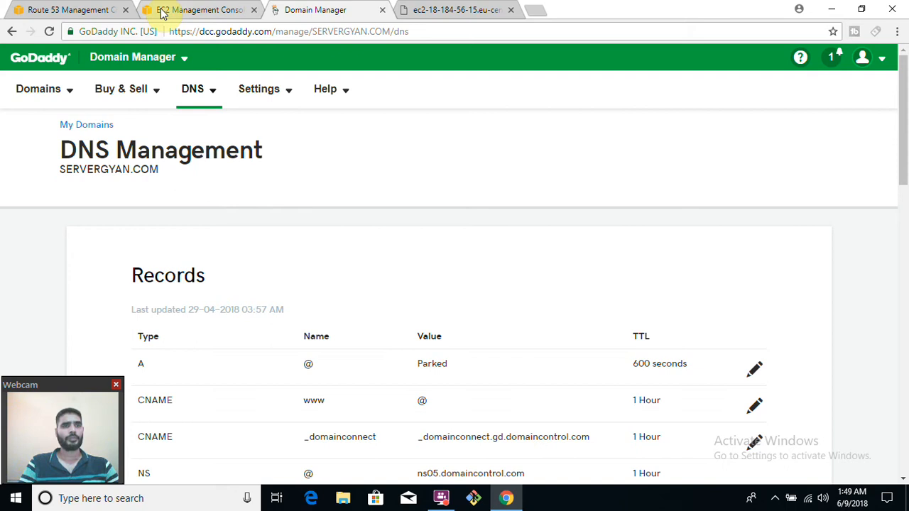
mouse_move(50, 185)
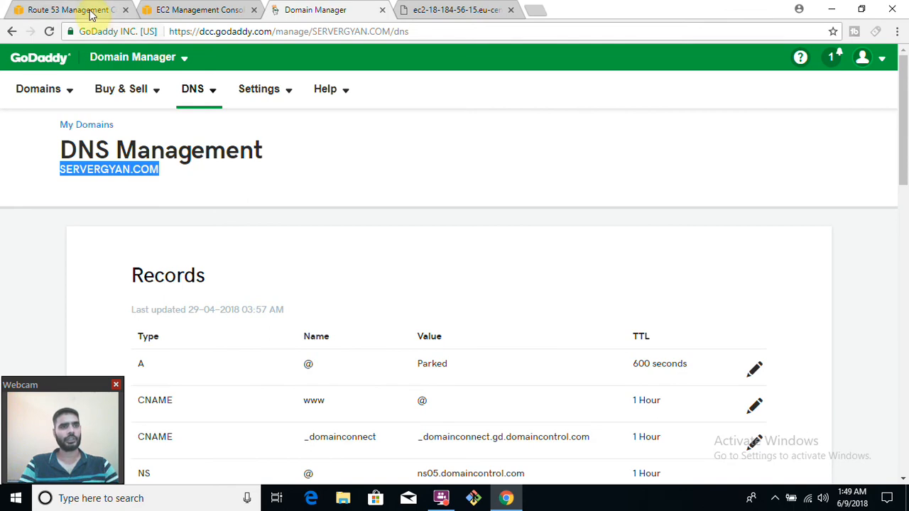
Start a new hosted zone named SERVERGYAN.COM with the comment test
click(64, 10)
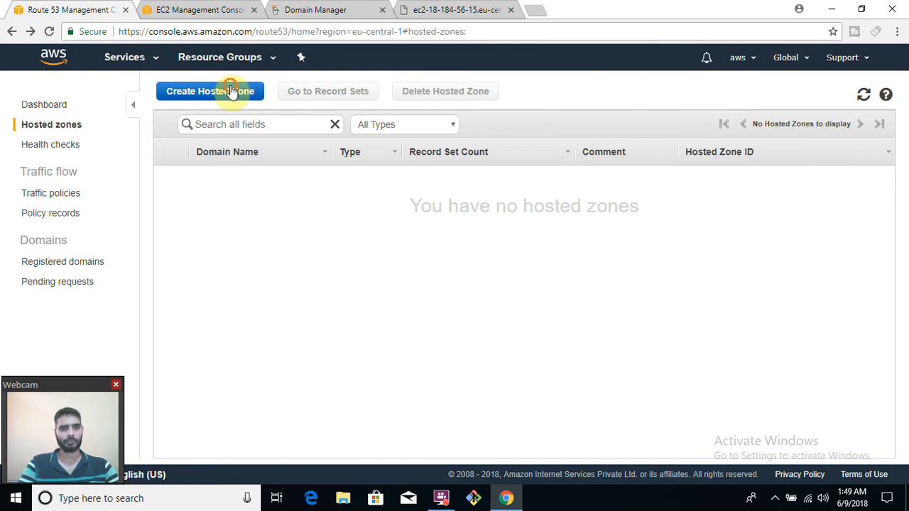
click(210, 91)
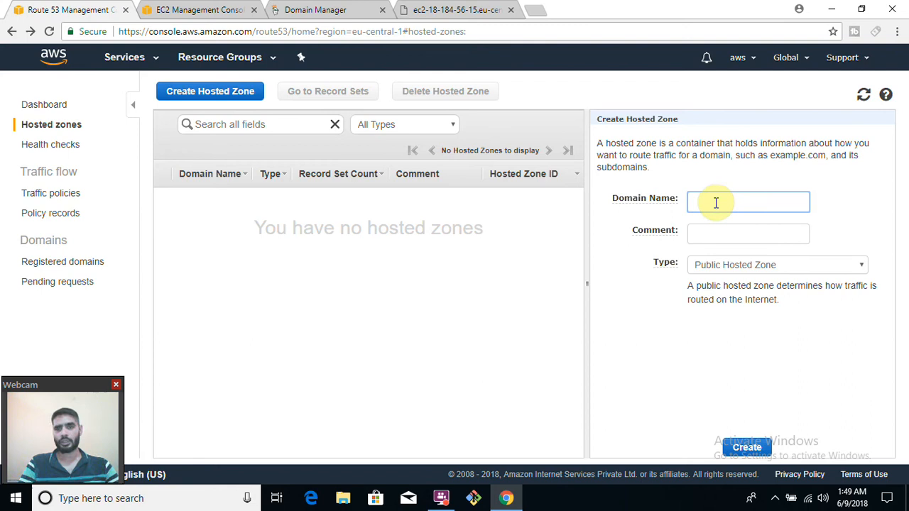
text(SERVERGYAN.COM)
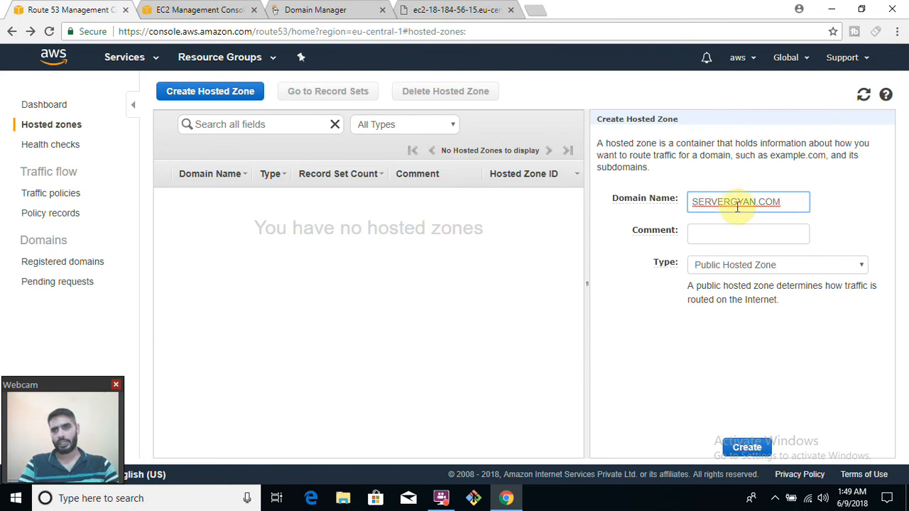
text(te)
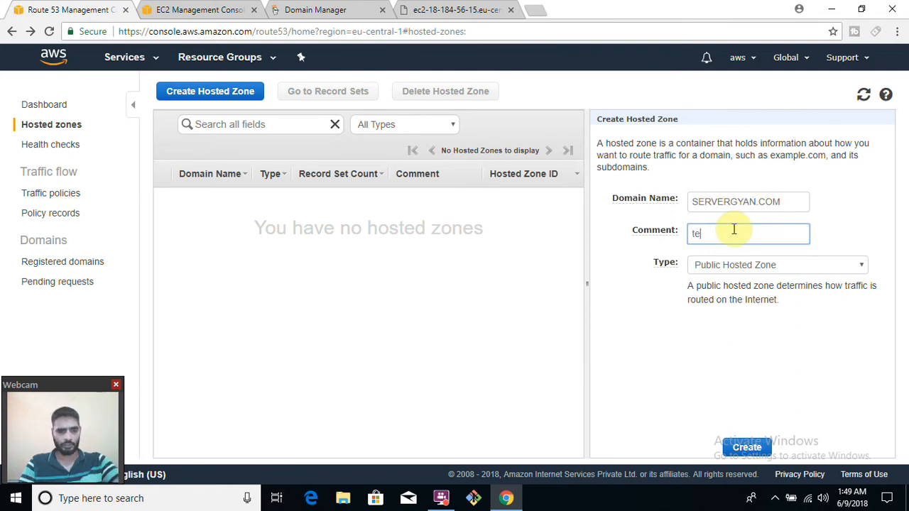
text(st)
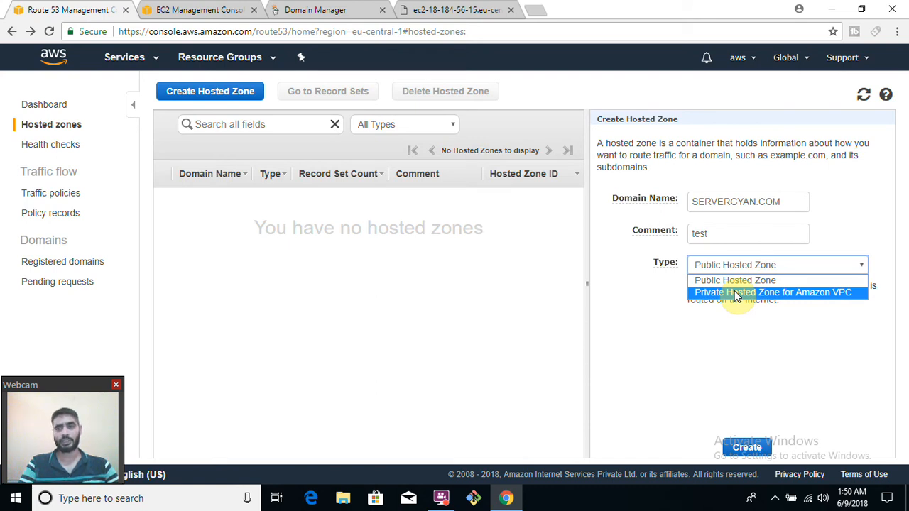
Settle the hosted zone type on Public Hosted Zone after trying Private for Amazon VPC
click(773, 293)
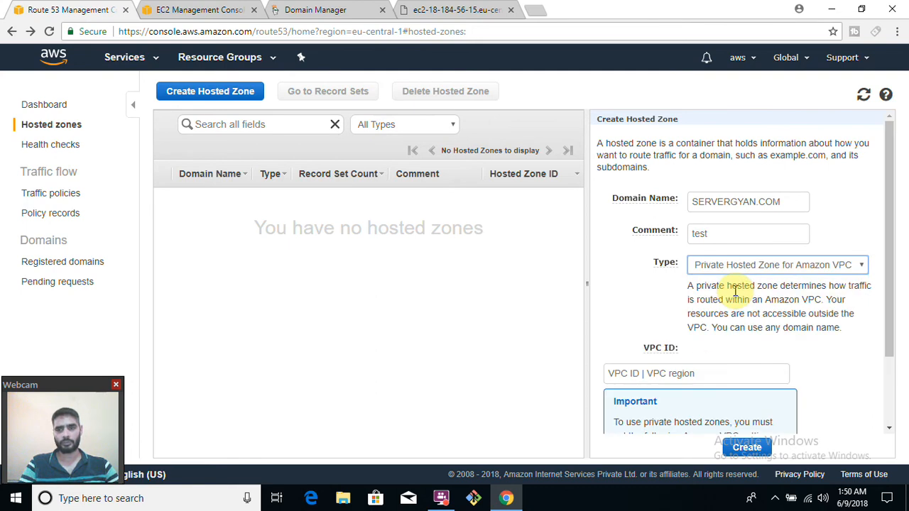
click(696, 372)
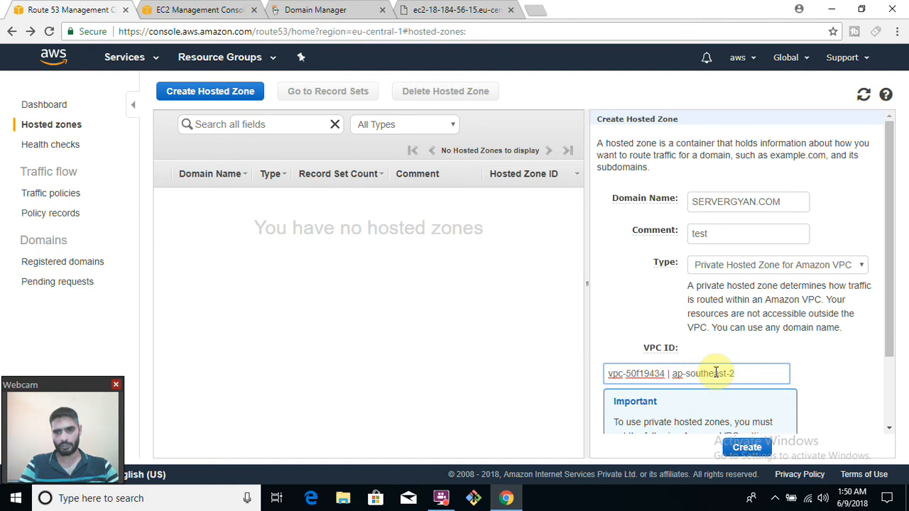
mouse_move(892, 355)
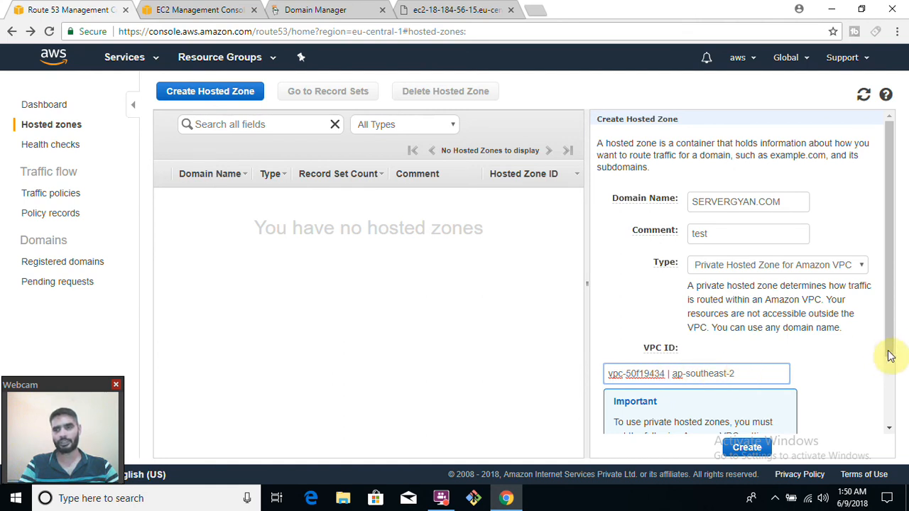
scroll(down, 3)
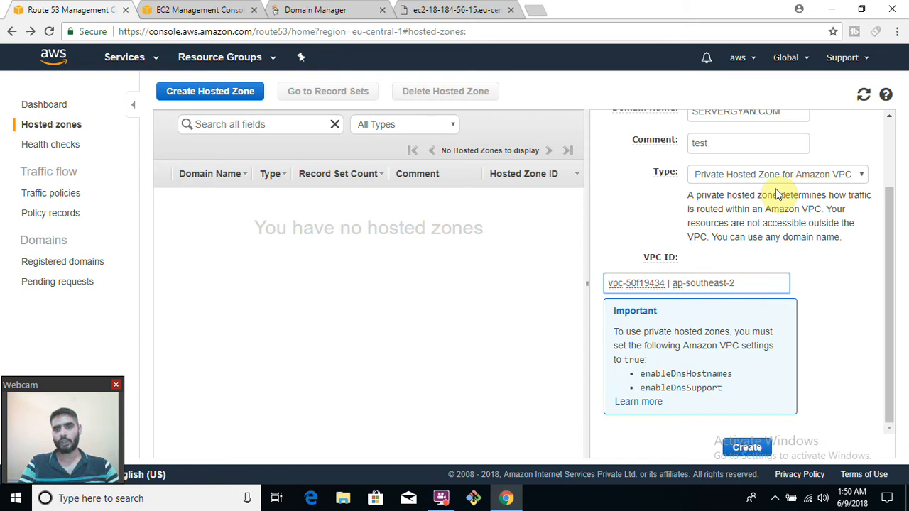
click(775, 173)
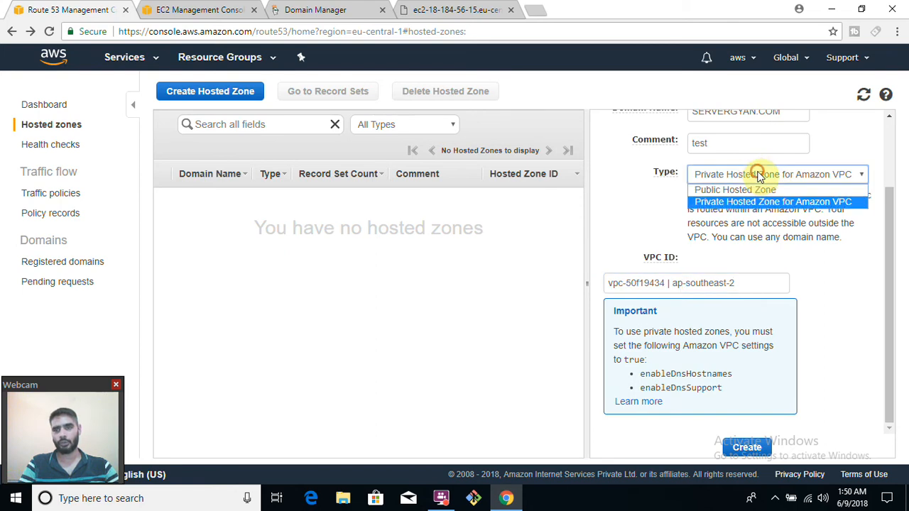
click(735, 191)
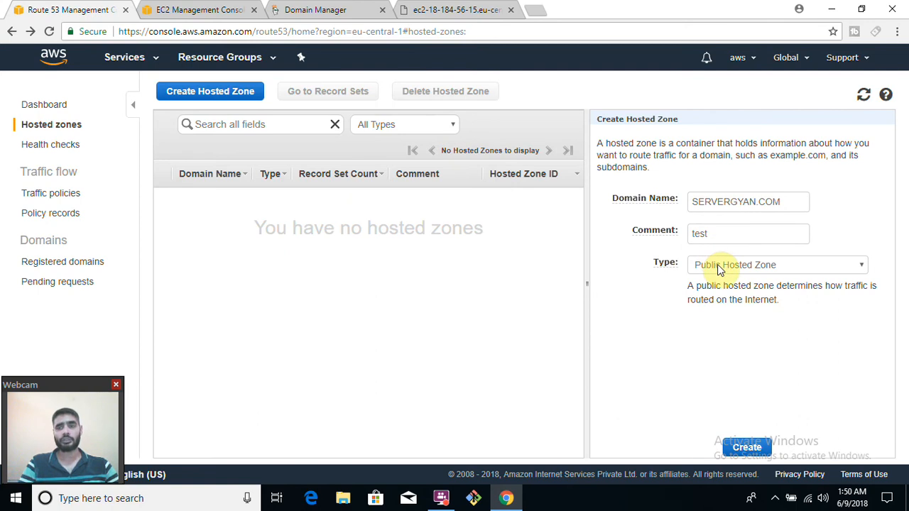
click(776, 266)
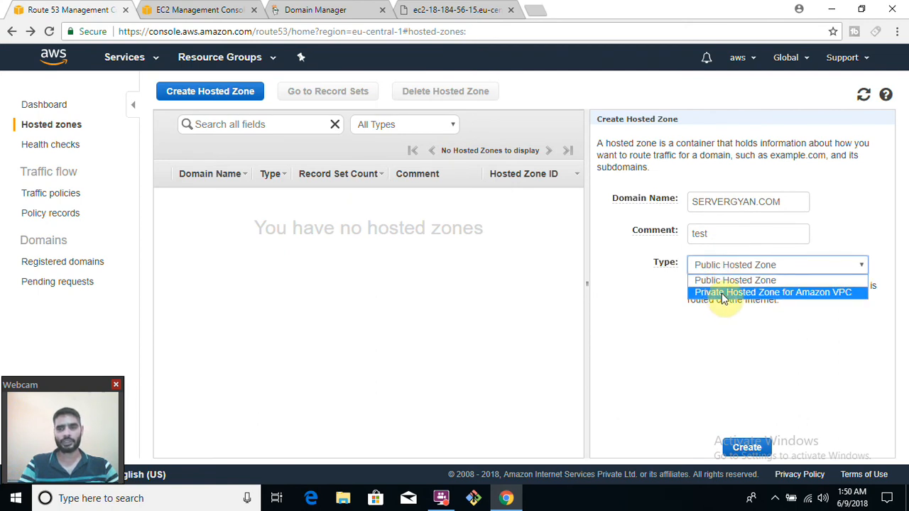
mouse_move(736, 280)
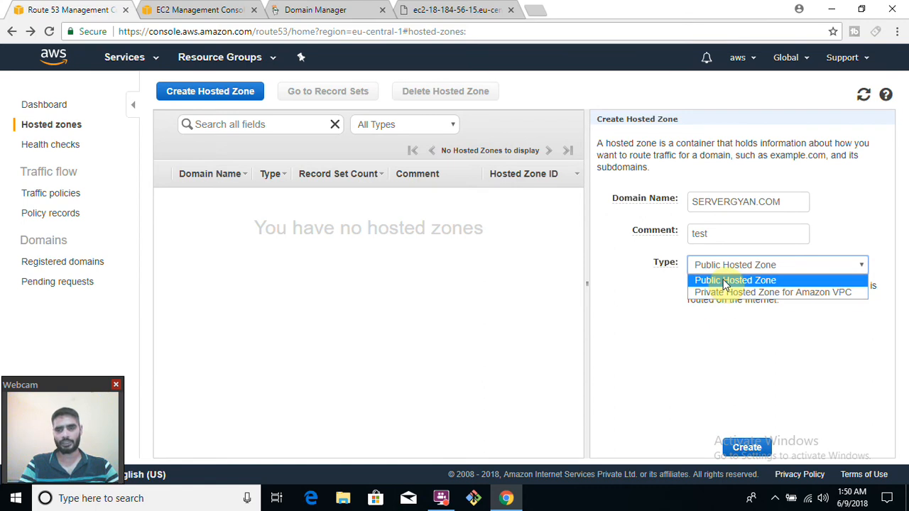
click(736, 279)
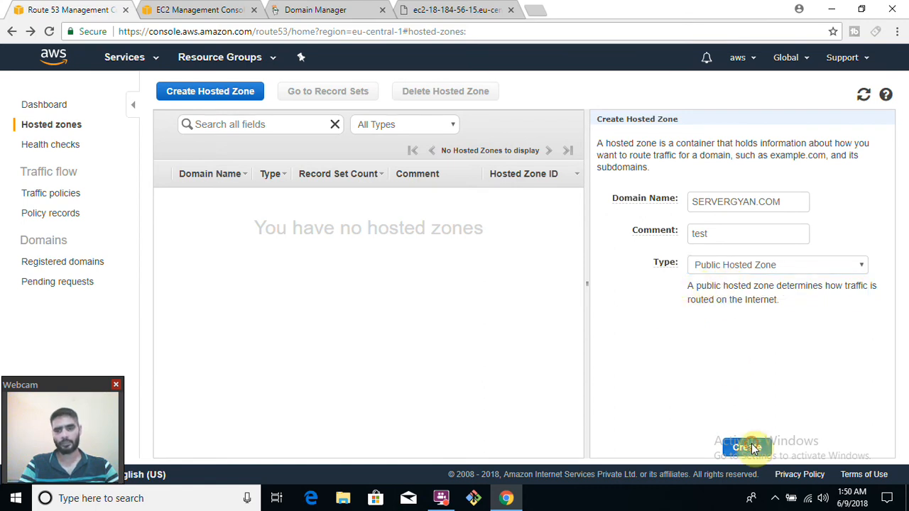
Create the servergyan.com hosted zone with its default NS and SOA records
click(747, 447)
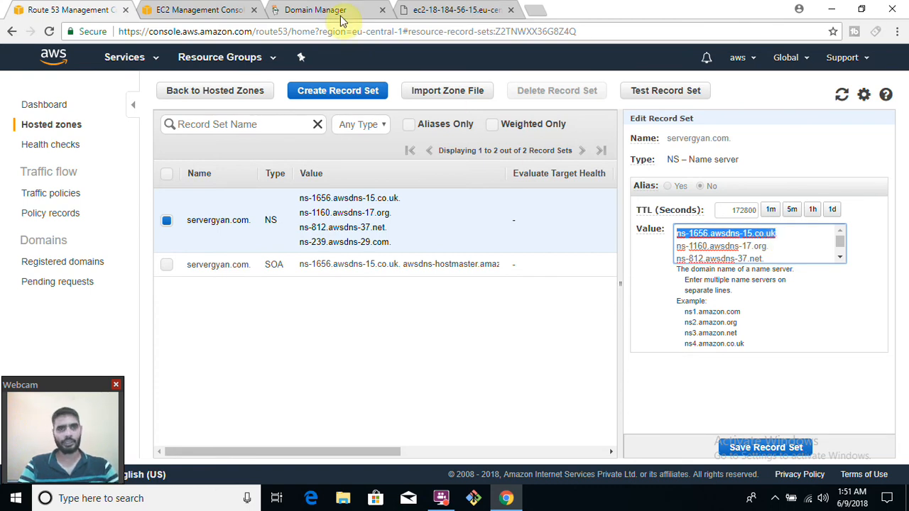
Switch servergyan.com to custom nameservers and enter ns-1656.awsdns-15.co.uk from Route 53
click(313, 8)
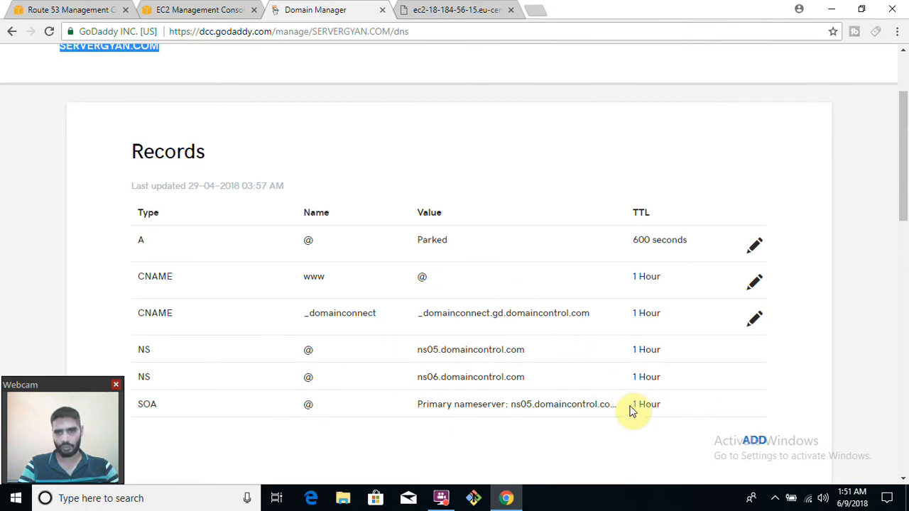
scroll(down, 3)
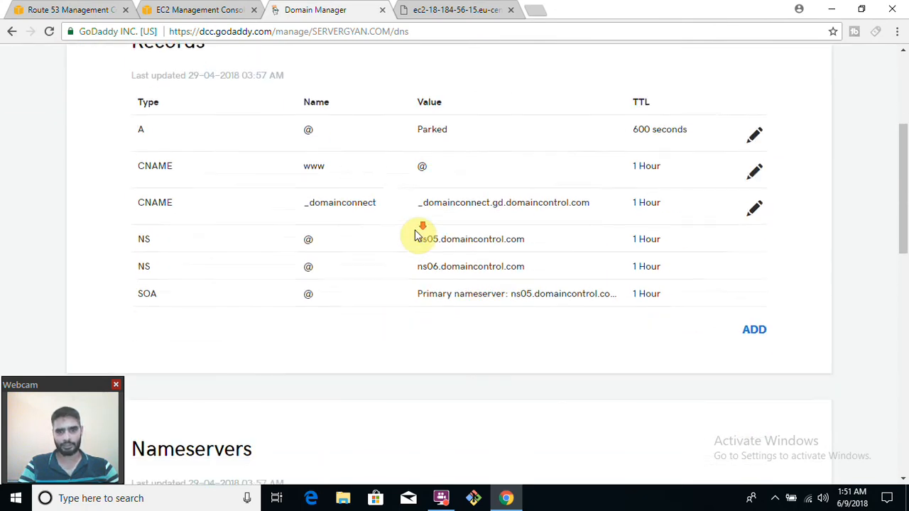
scroll(down, 3)
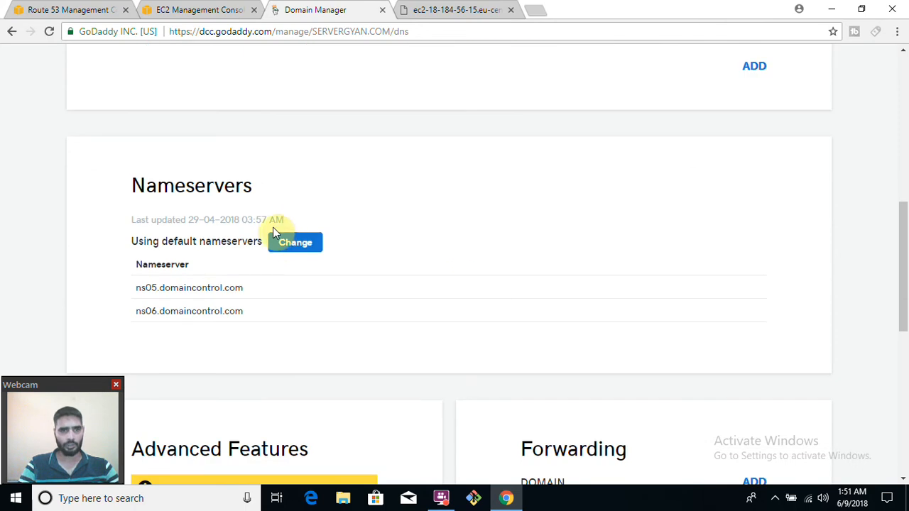
click(296, 242)
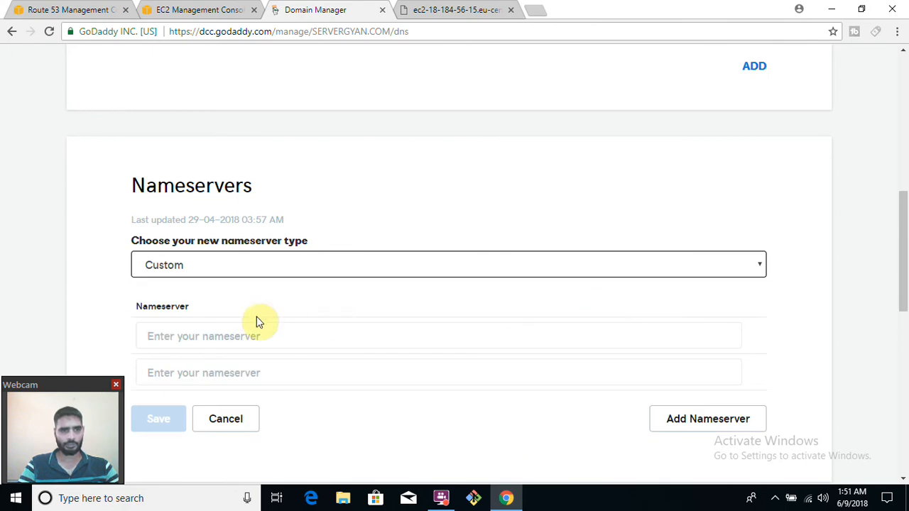
text(ns-1656.awsdns-15.co.uk)
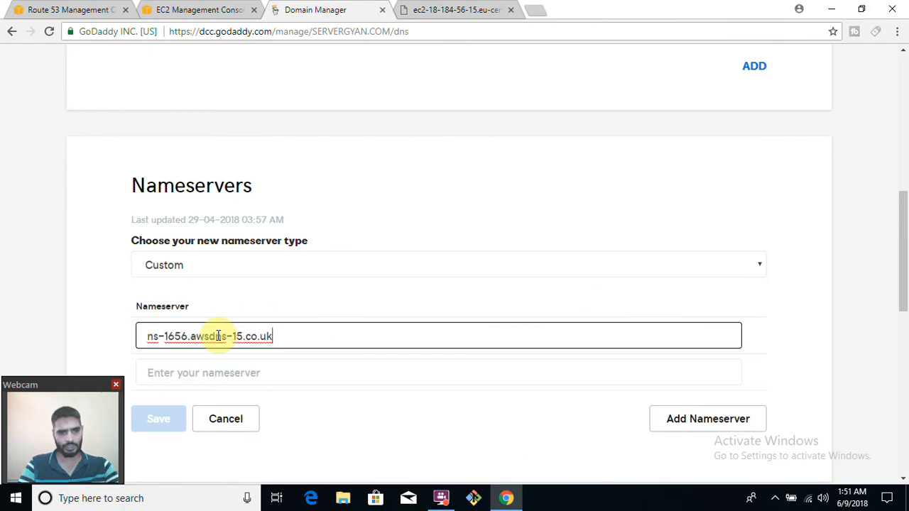
click(68, 8)
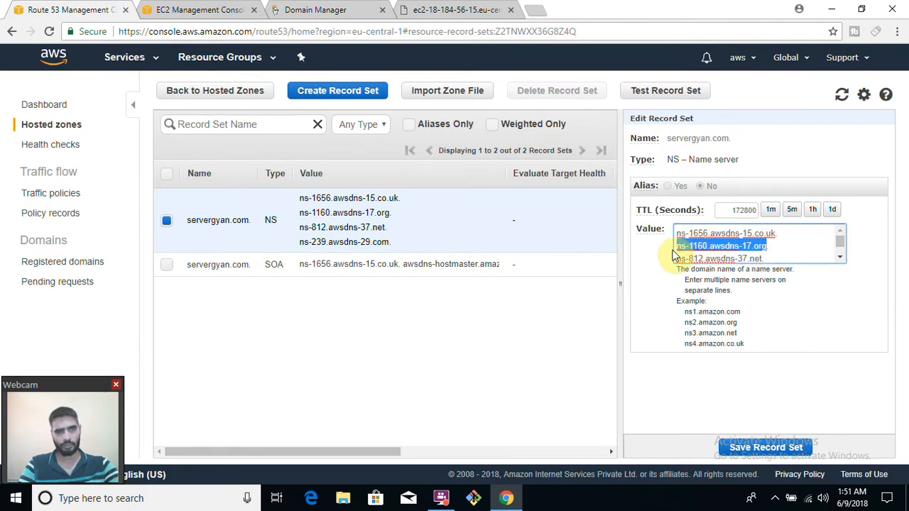
click(316, 9)
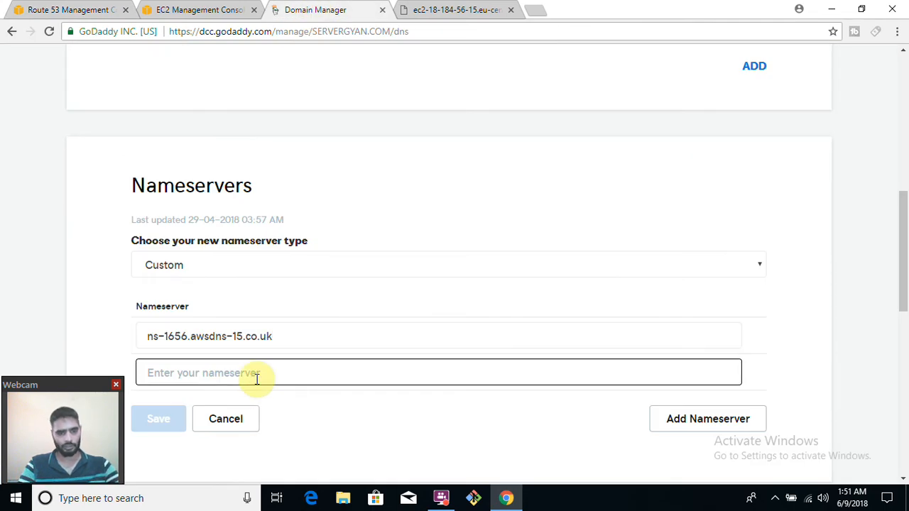
click(708, 418)
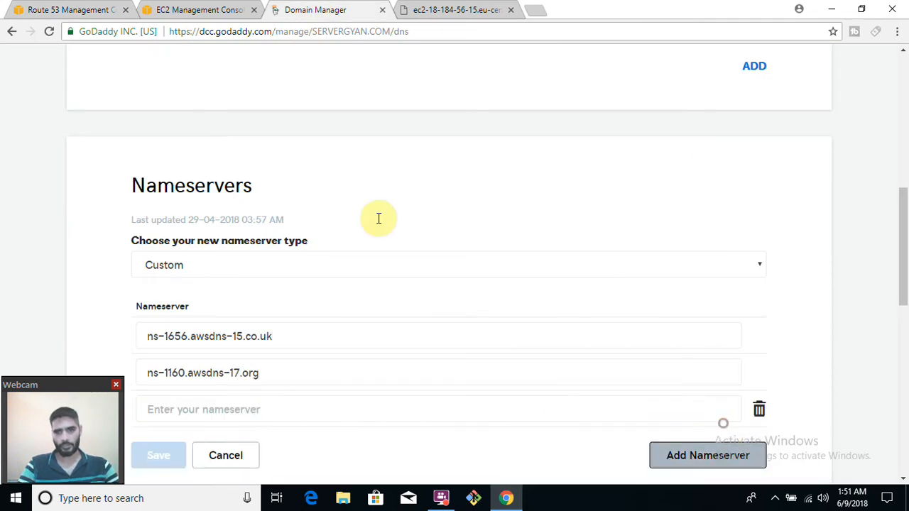
Add ns-812.awsdns-37.net and ns-239.awsdns-29.com to the list and save the custom nameservers
click(68, 8)
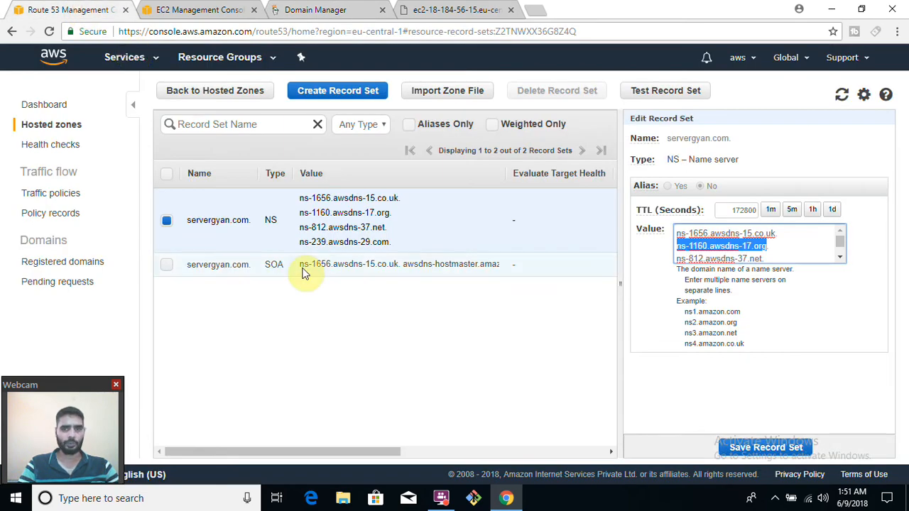
scroll(down, 3)
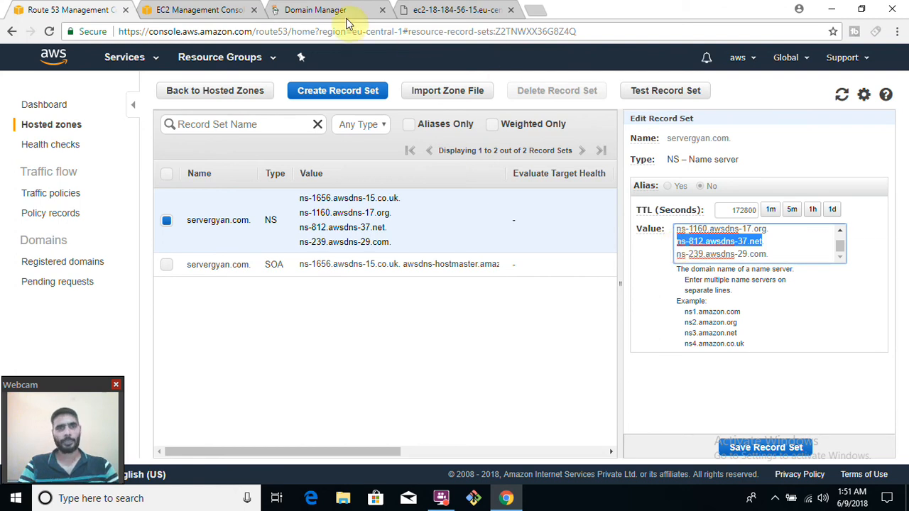
click(315, 8)
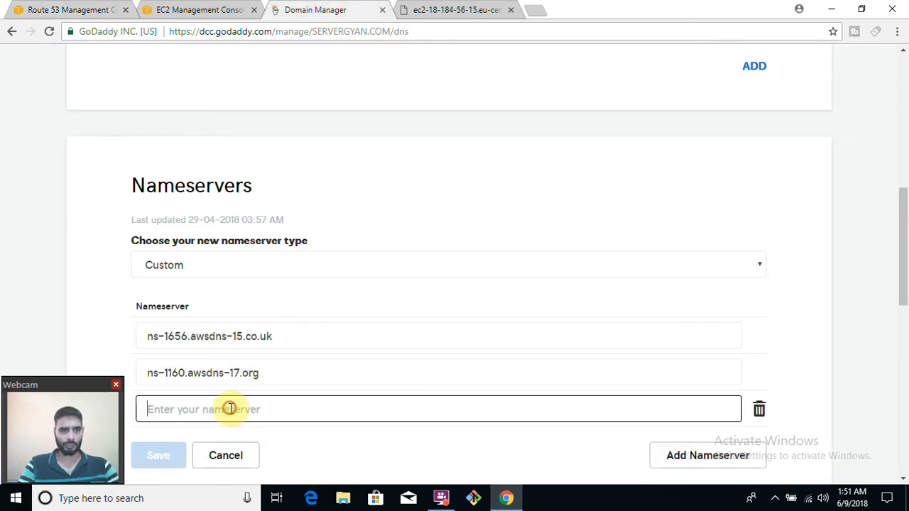
text(ns-812.awsdns-37.net)
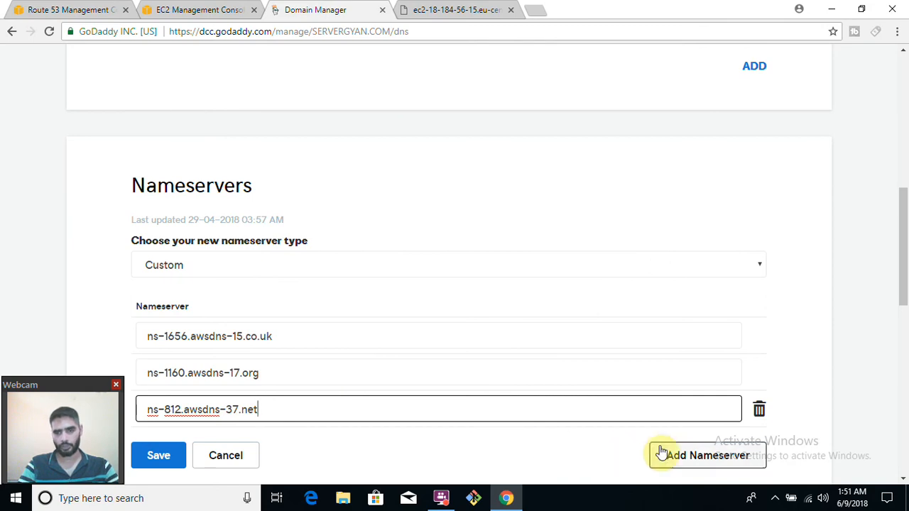
click(708, 455)
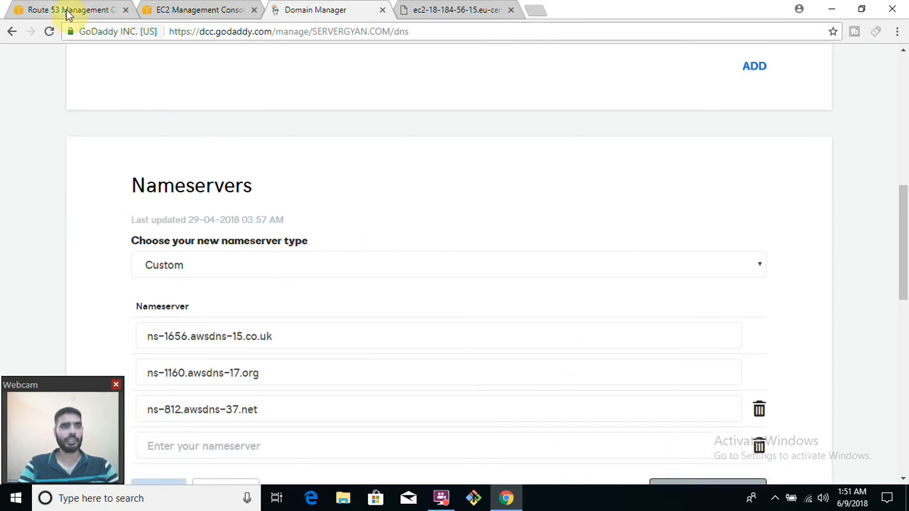
click(64, 9)
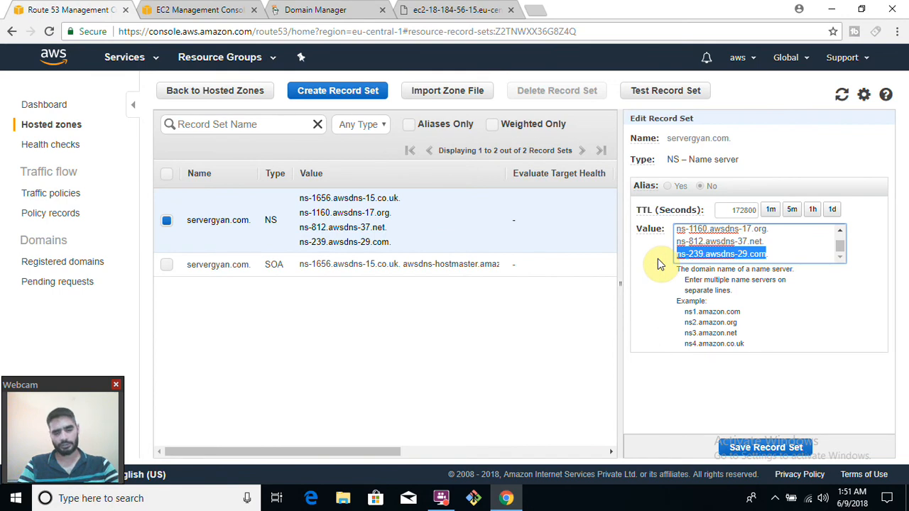
click(315, 8)
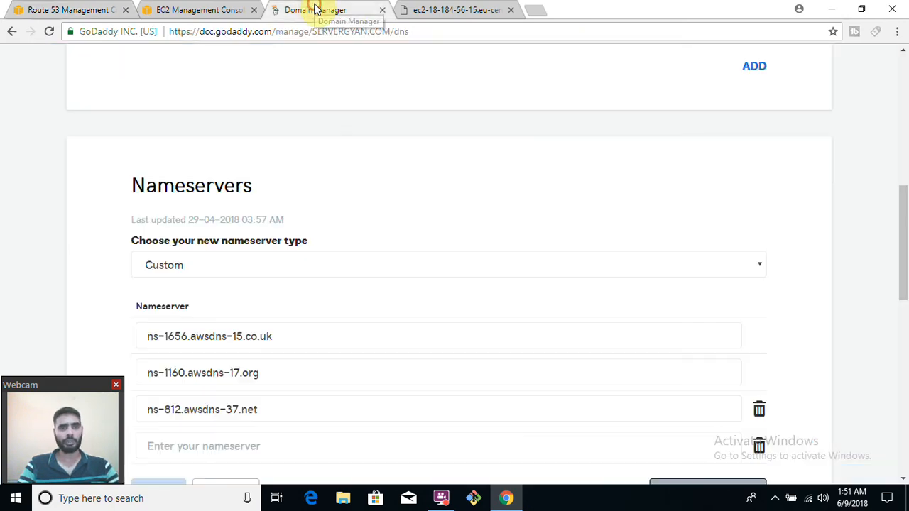
click(233, 446)
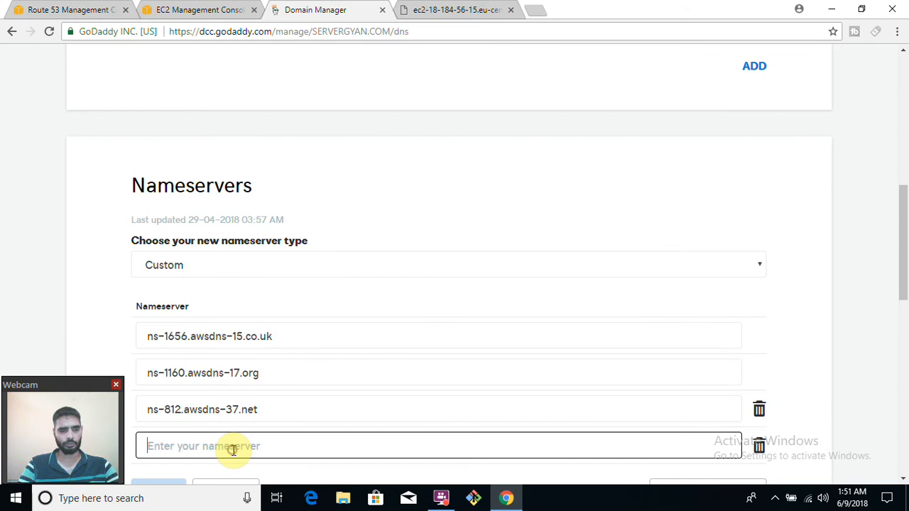
text(ns-239.awsdns-29.com)
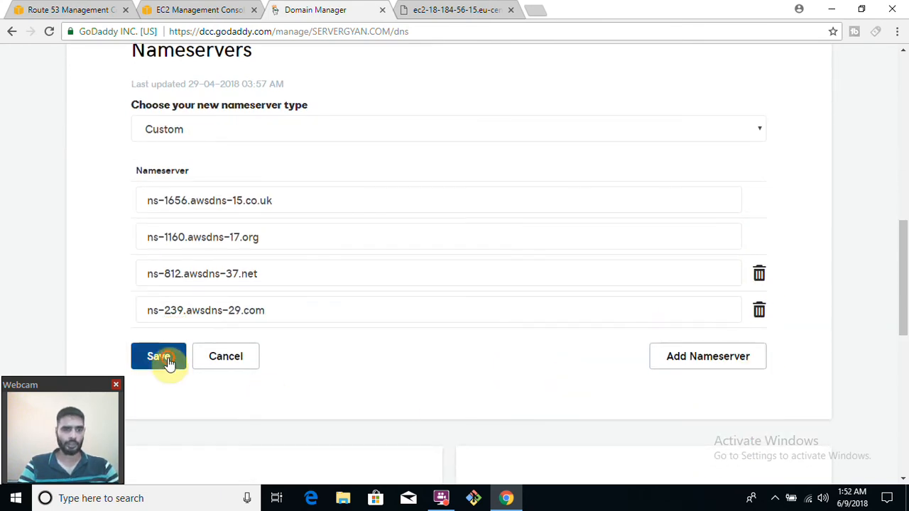
click(159, 355)
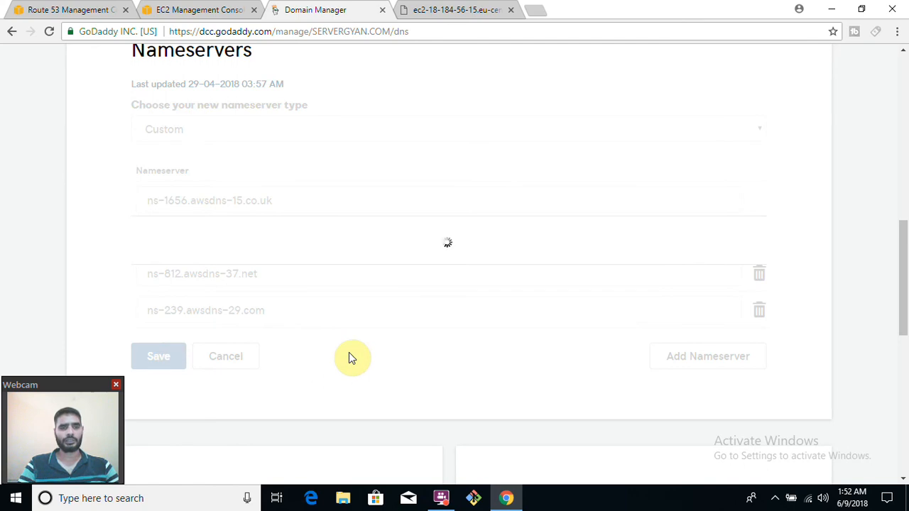
Confirm the save, review the four awsdns nameservers on GoDaddy, and return to Route 53
click(159, 355)
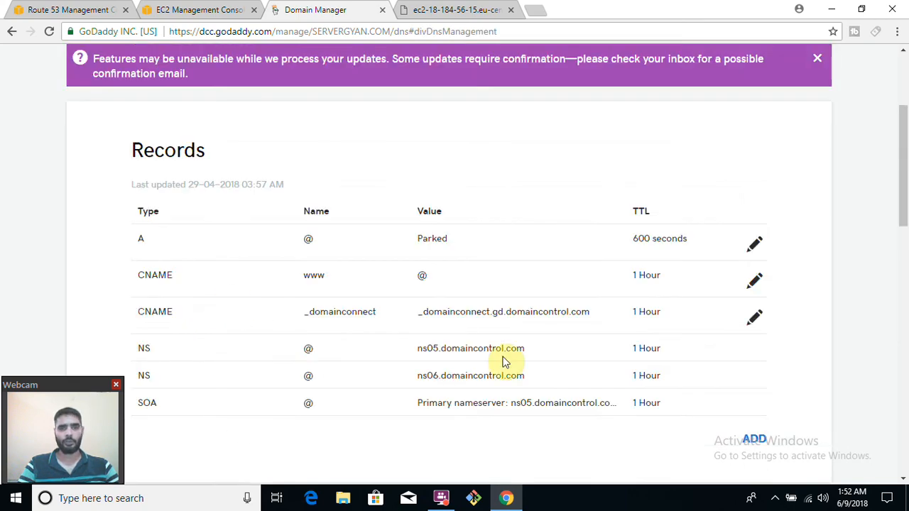
scroll(down, 3)
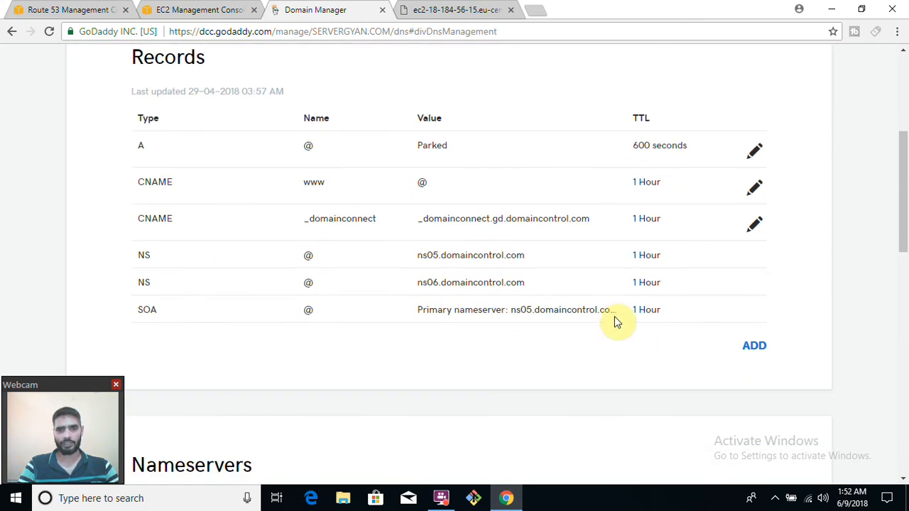
scroll(down, 3)
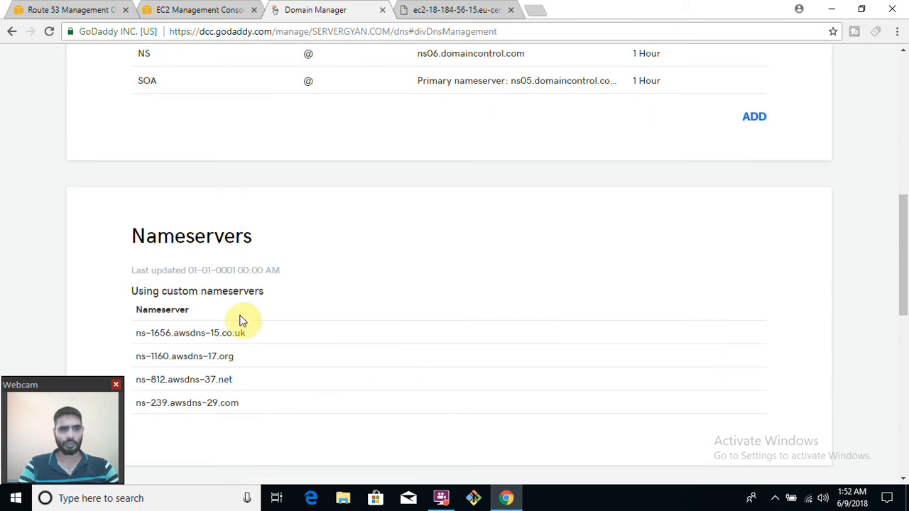
scroll(down, 3)
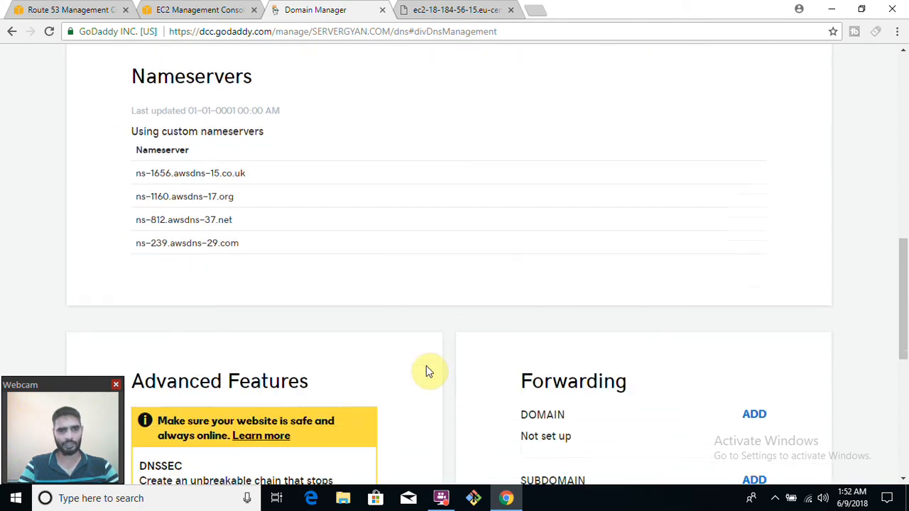
scroll(down, 3)
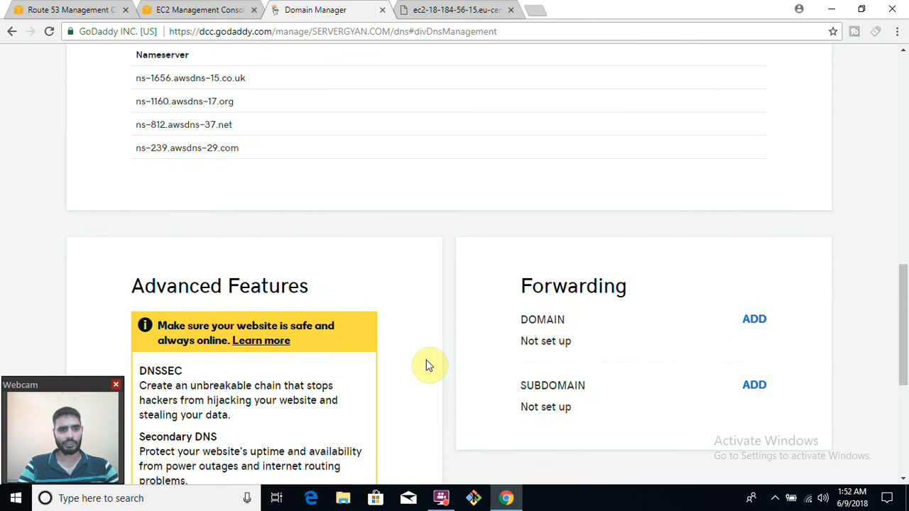
scroll(up, 3)
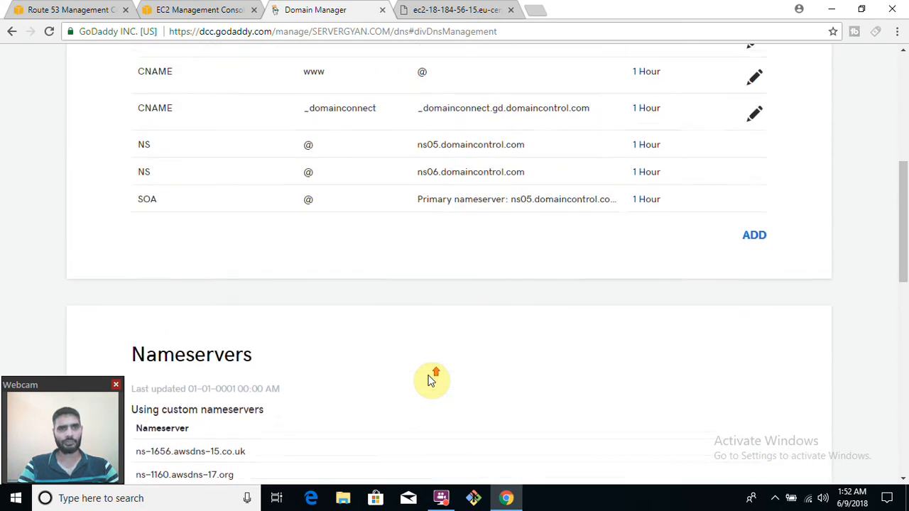
scroll(up, 3)
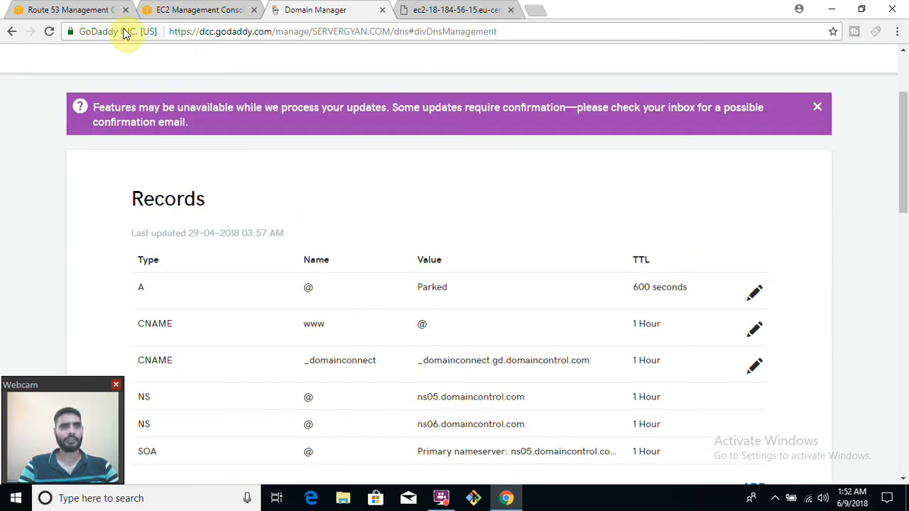
click(68, 9)
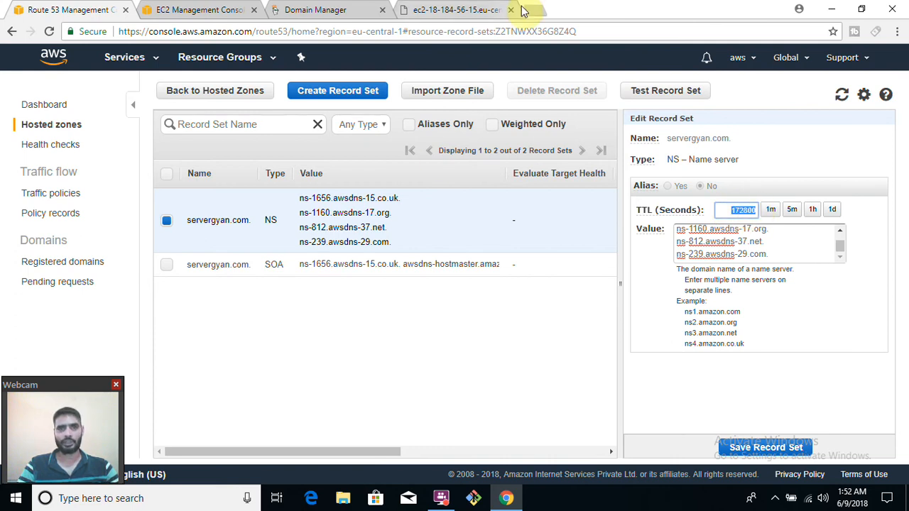
Try servergyan.com in a new tab, see ERR_NAME_NOT_RESOLVED, and return to Domain Manager
click(525, 10)
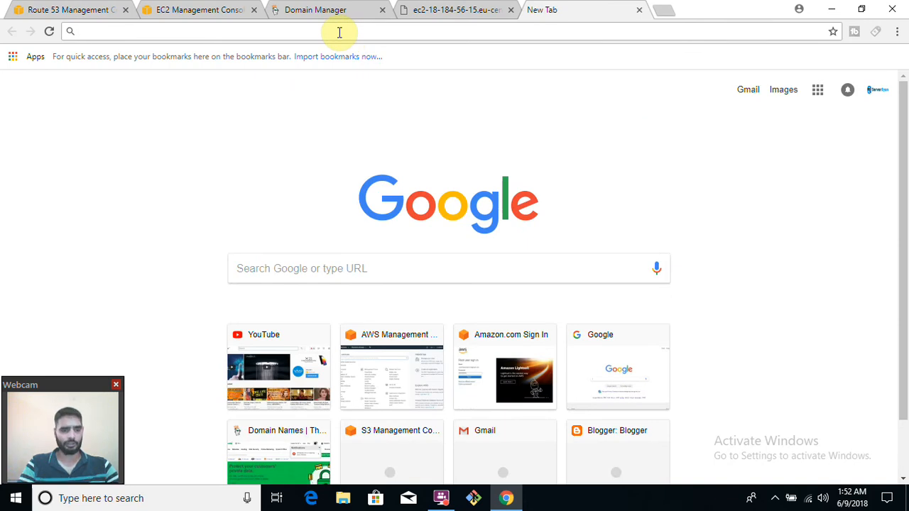
text(serv)
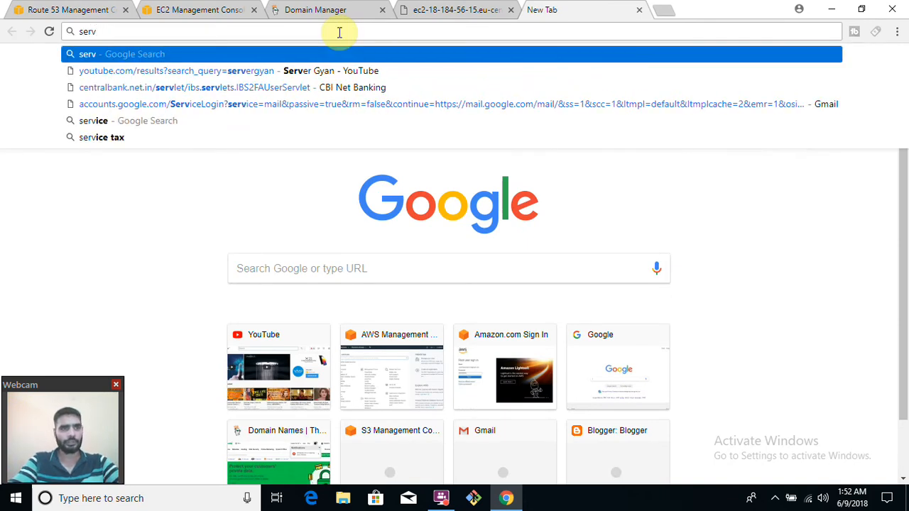
text(ergya)
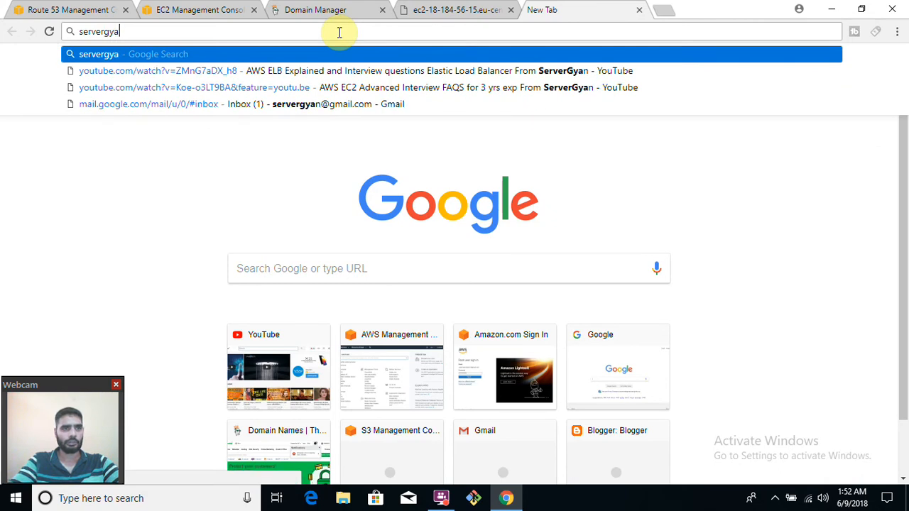
text(n.com)
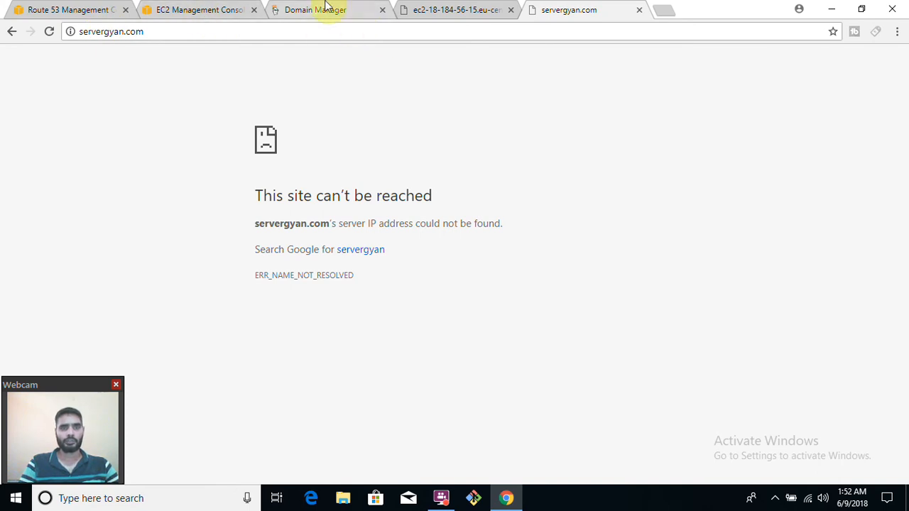
click(315, 10)
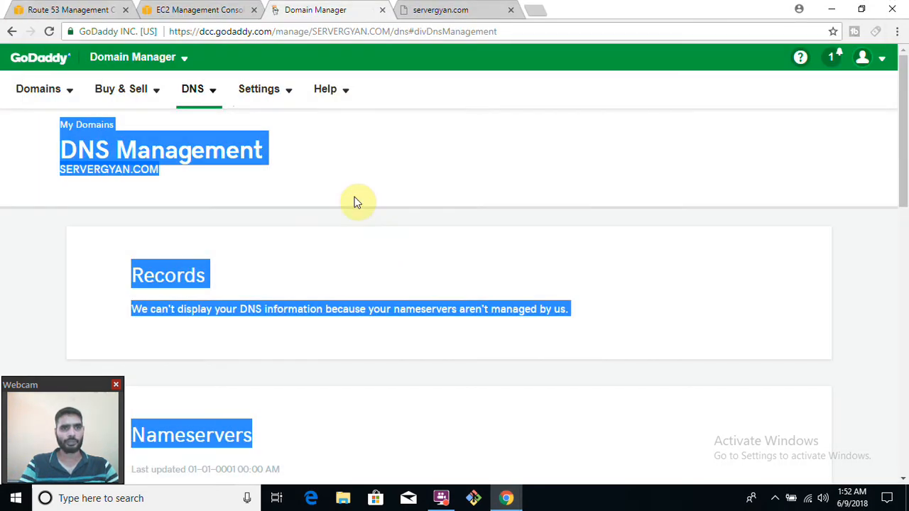
Check the Nameservers section lists the custom awsdns entries, then go back to Route 53
scroll(down, 3)
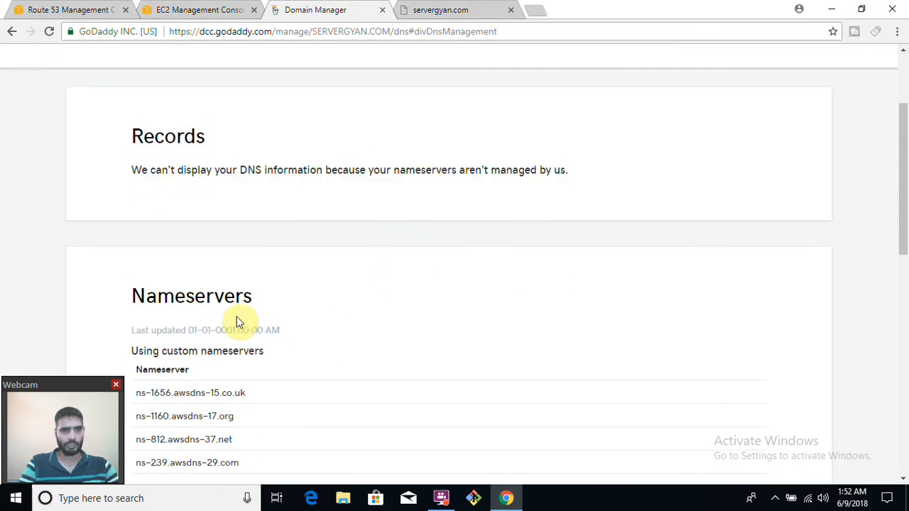
scroll(down, 3)
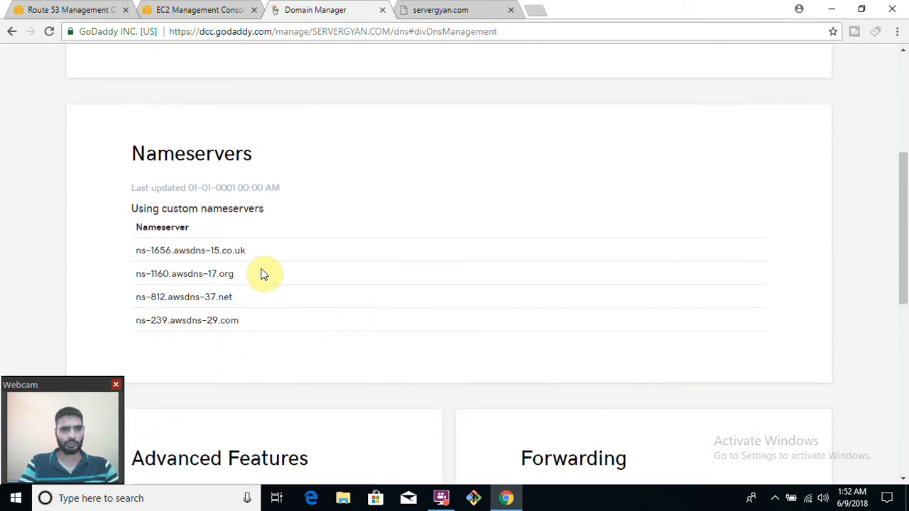
mouse_move(202, 326)
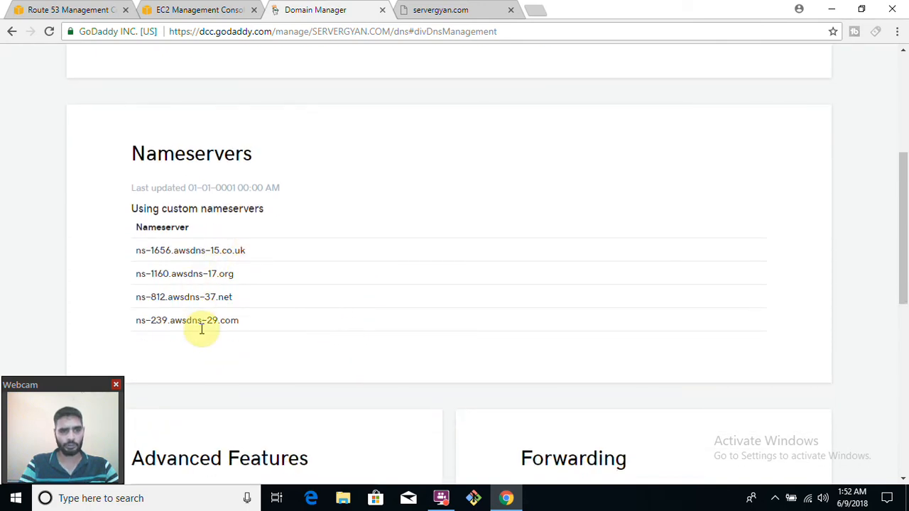
mouse_move(344, 182)
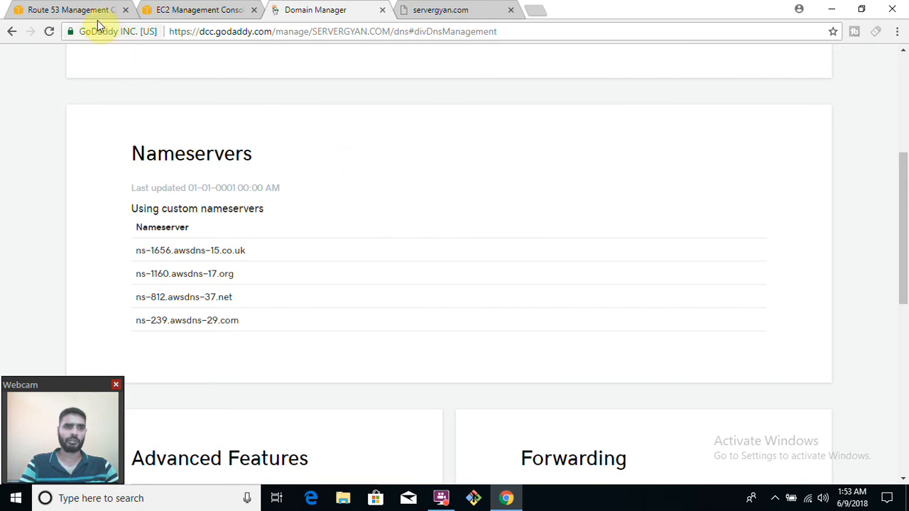
click(68, 9)
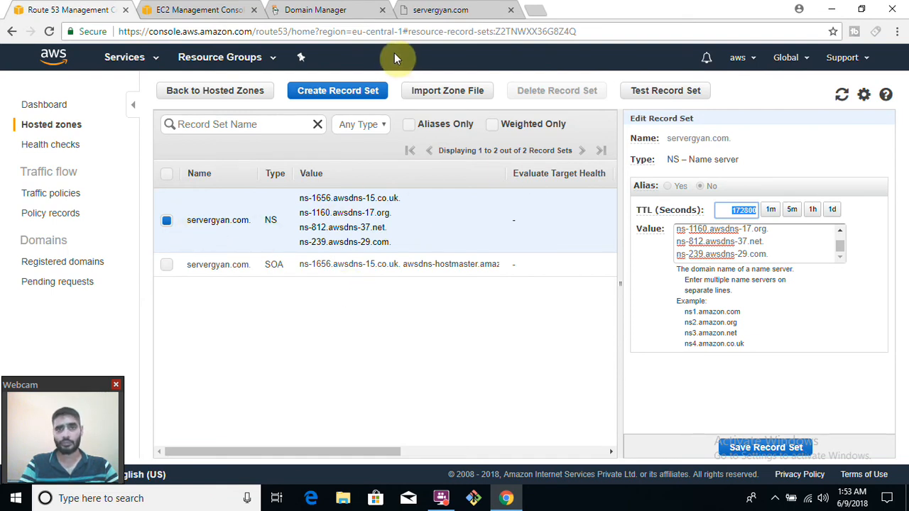
mouse_move(361, 54)
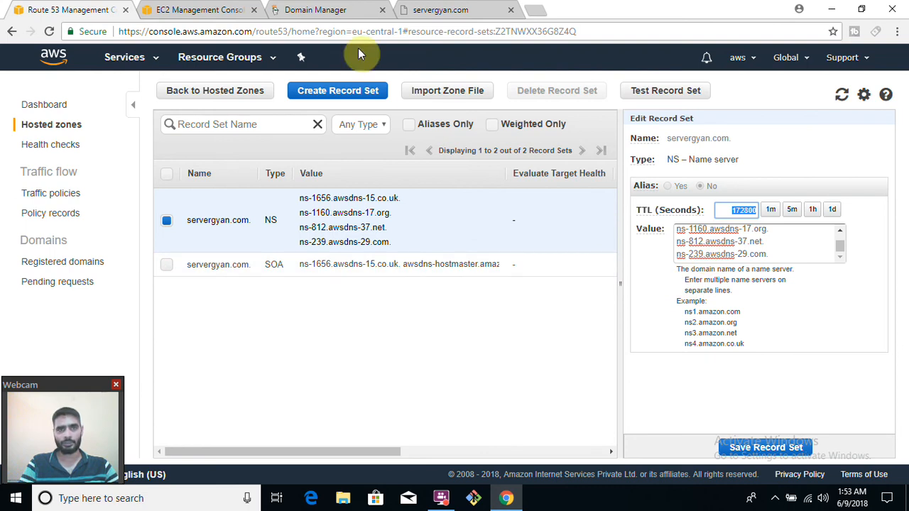
Copy the EC2 instance's public IPv4 18.184.56.15 and return to the Route 53 hosted zone
click(199, 8)
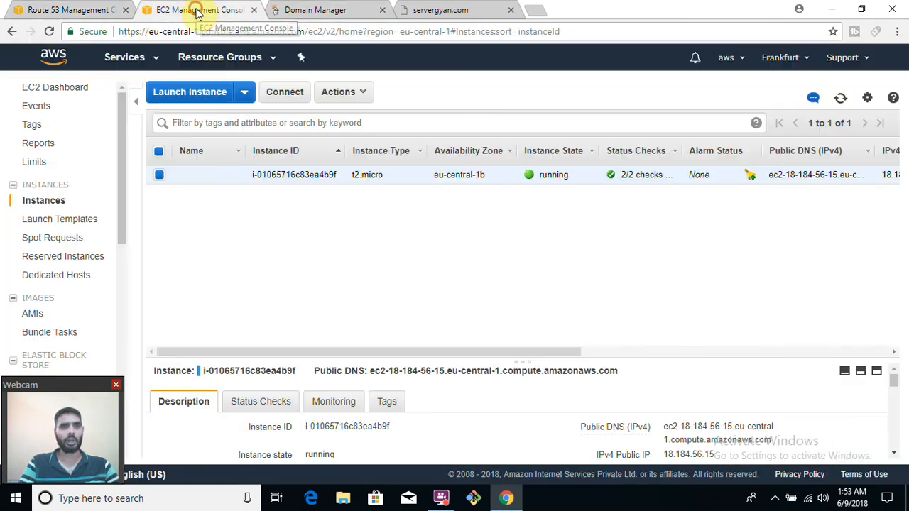
mouse_move(725, 462)
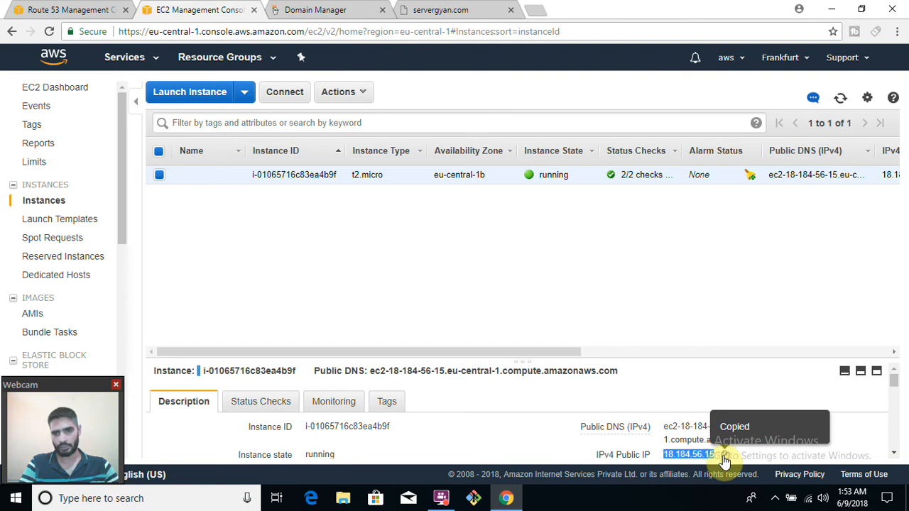
click(68, 9)
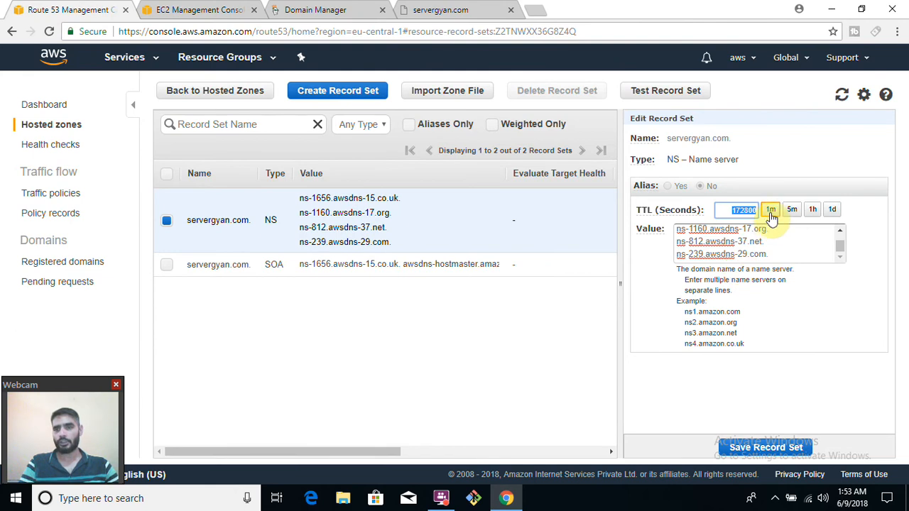
Dismiss the NS Edit Record Set panel without saving, leaving NS and SOA as the only records
click(771, 209)
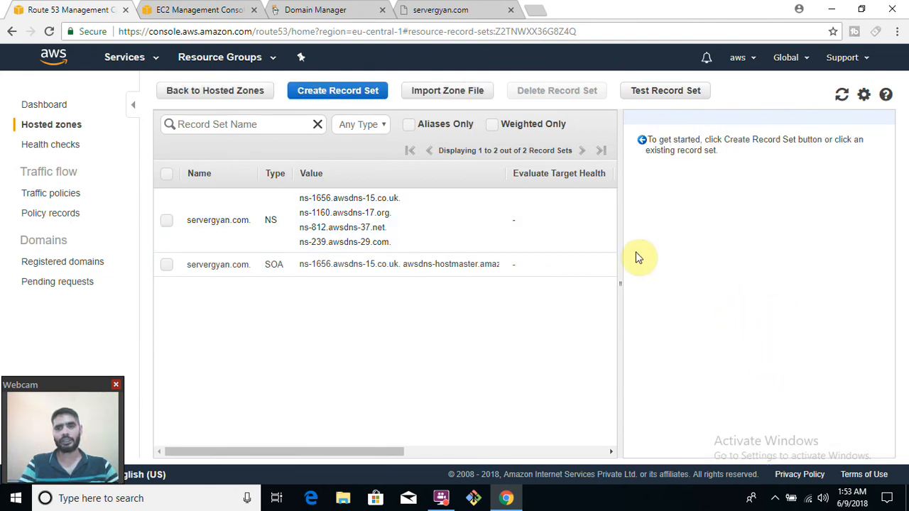
mouse_move(291, 235)
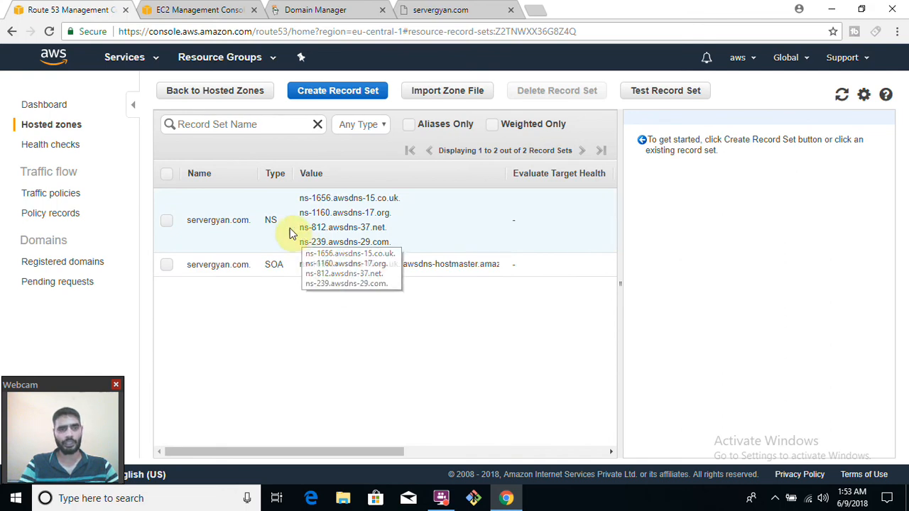
mouse_move(341, 202)
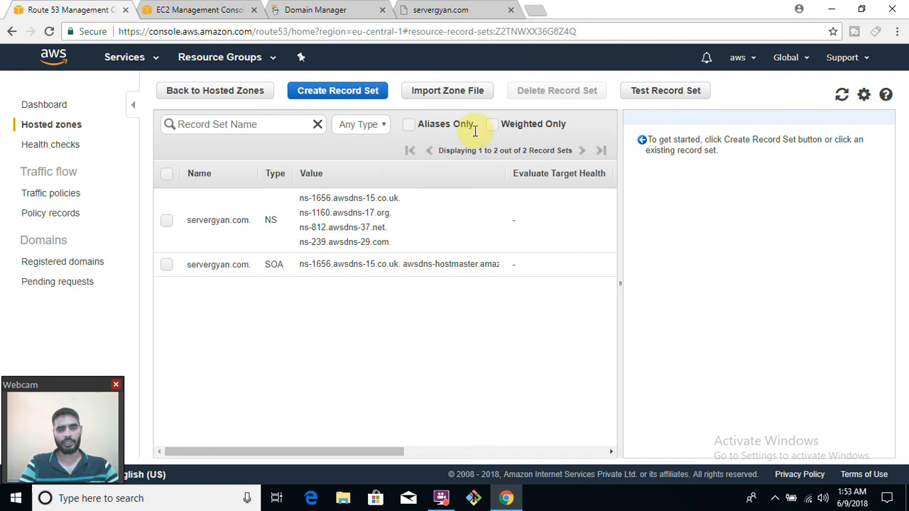
mouse_move(319, 177)
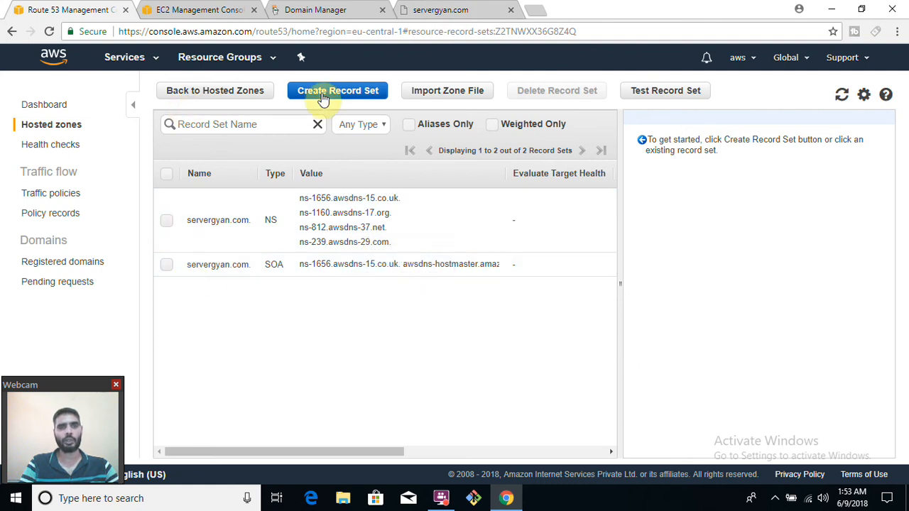
Create an A record named www with 1m TTL and value 18.184.56.15
click(339, 91)
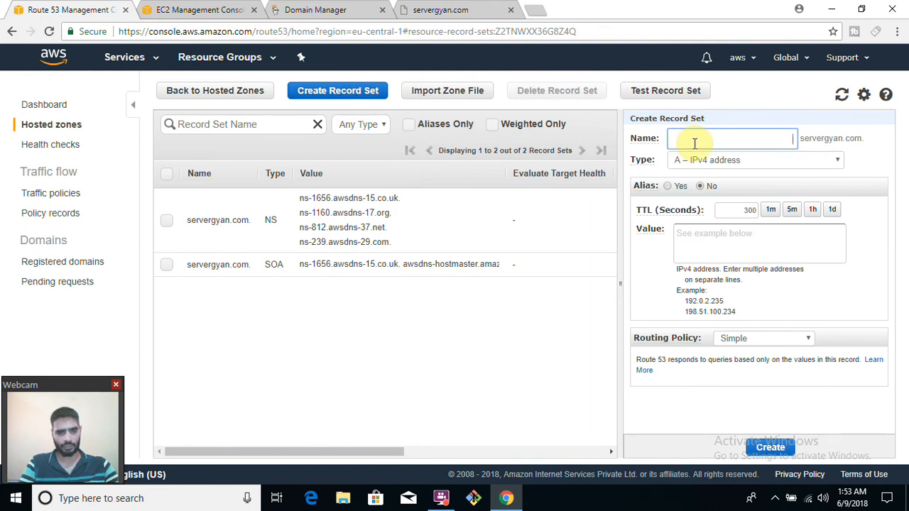
text(www)
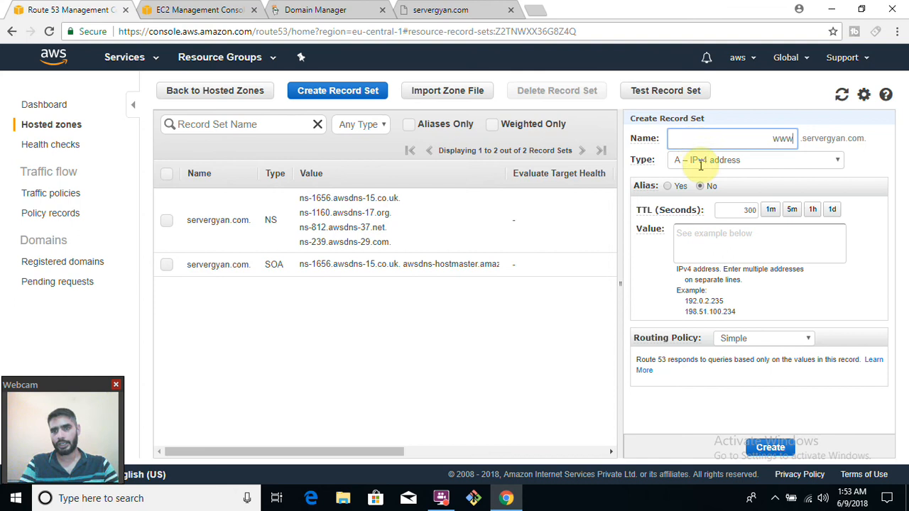
click(772, 209)
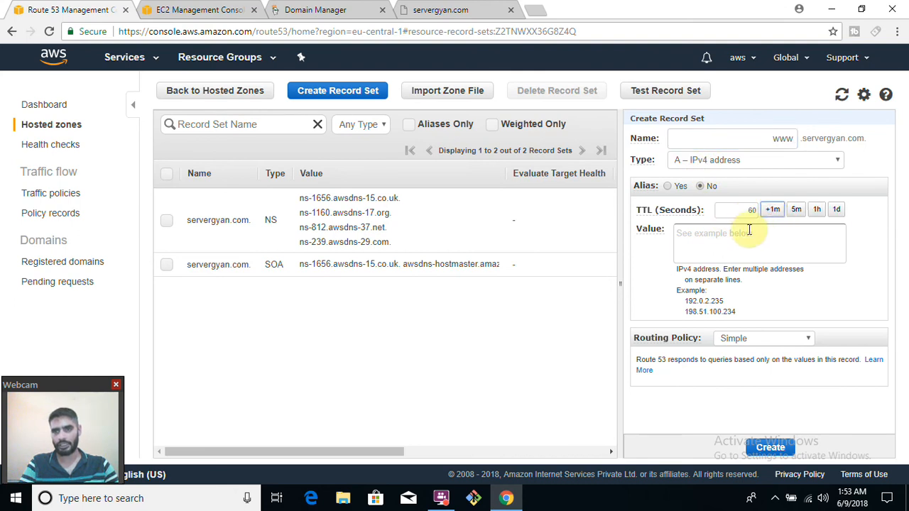
text(18.184.56.15)
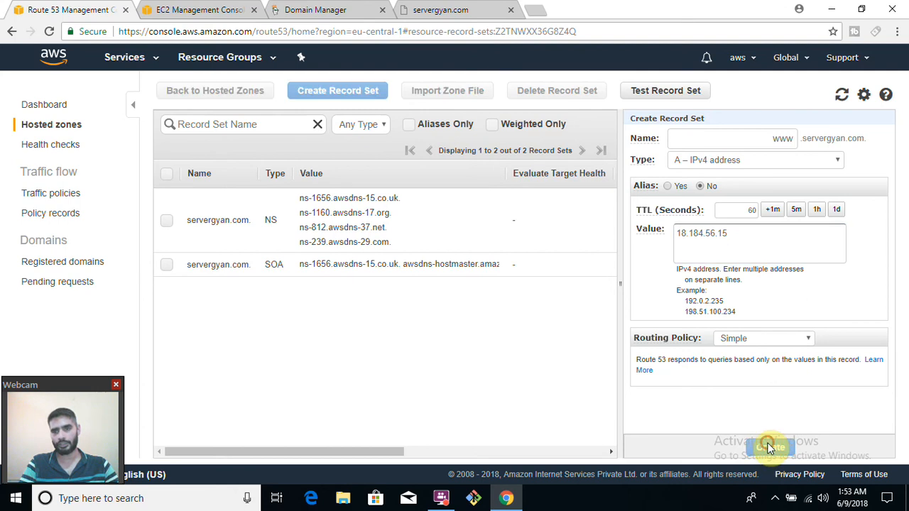
click(770, 449)
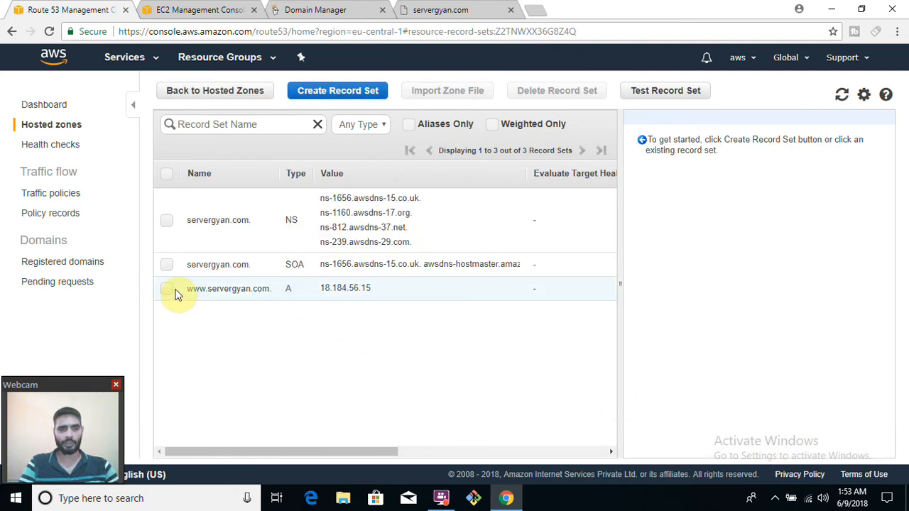
mouse_move(467, 382)
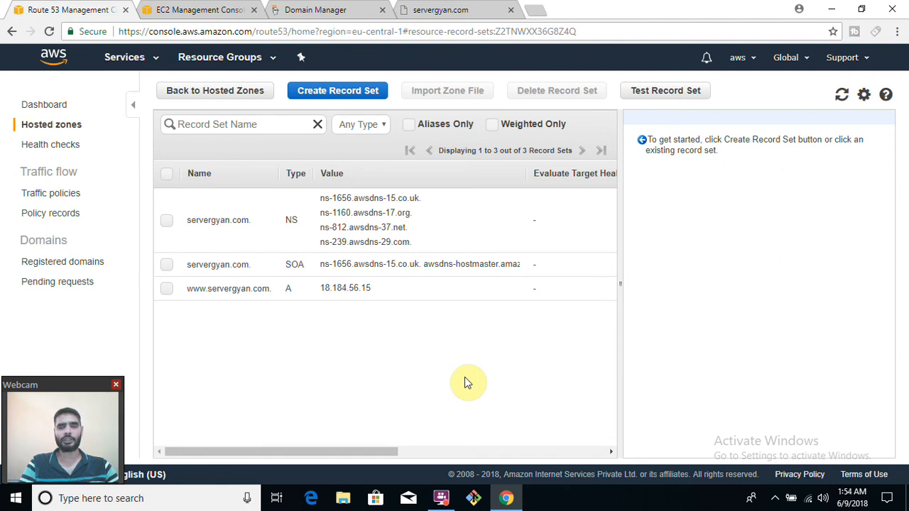
mouse_move(400, 301)
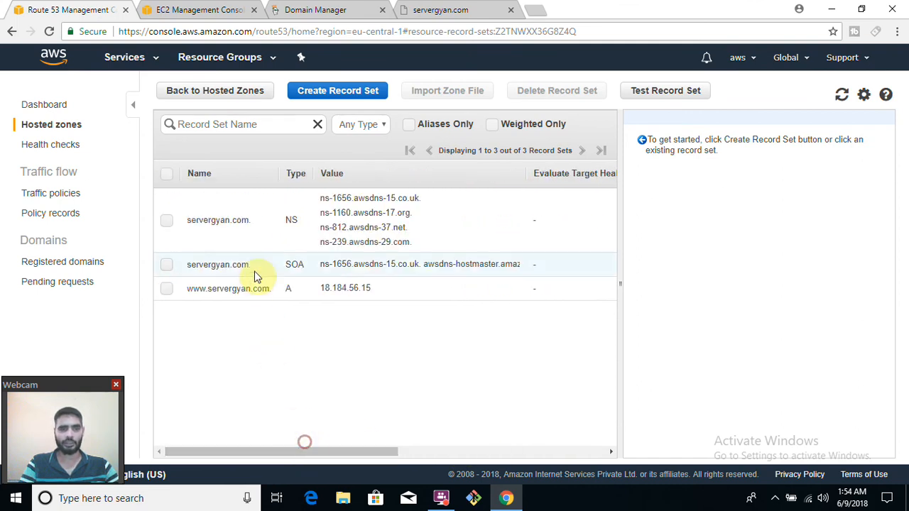
Open the SOA record for editing and close it without changes
click(219, 264)
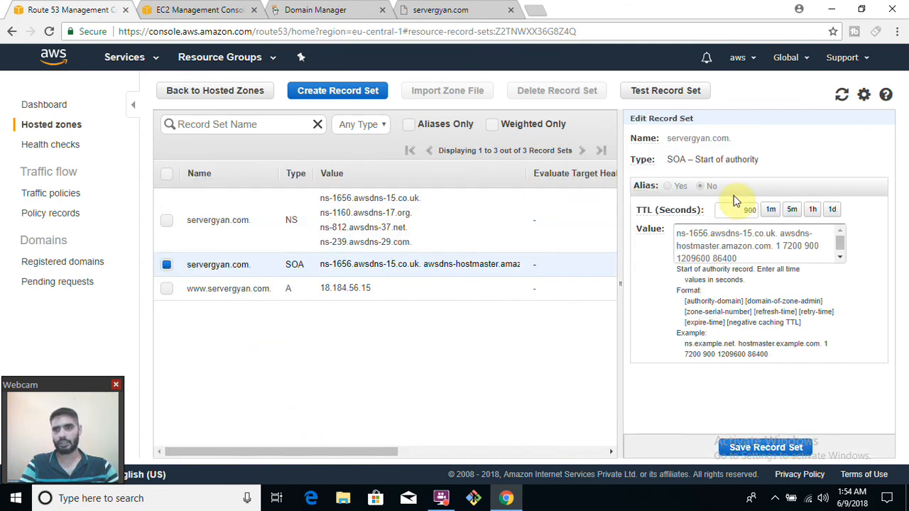
click(770, 209)
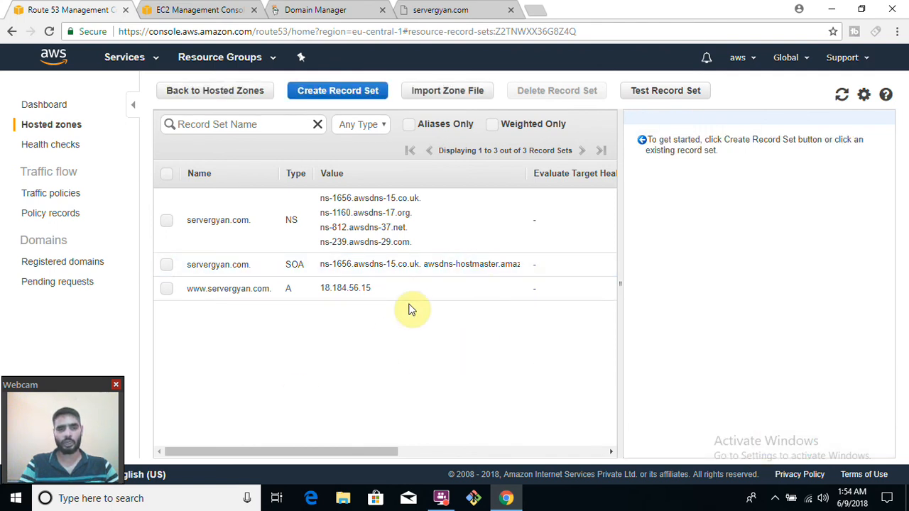
mouse_move(338, 318)
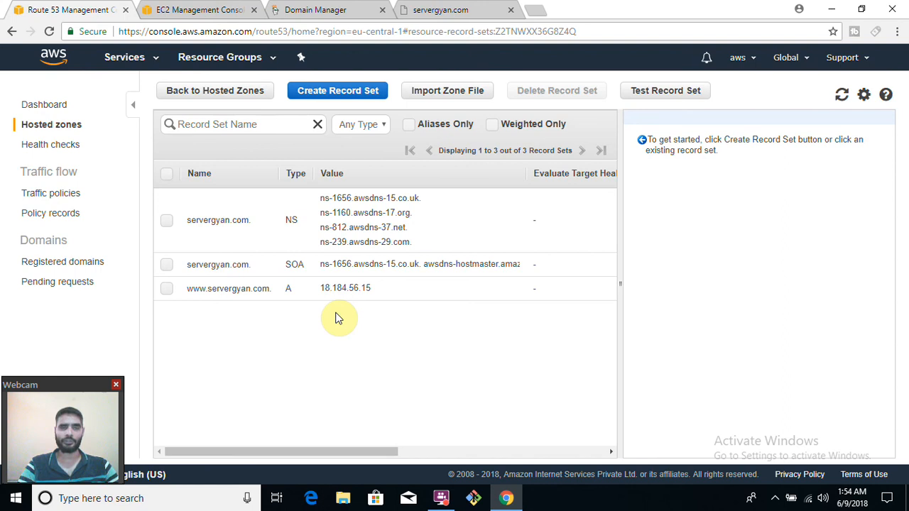
mouse_move(414, 287)
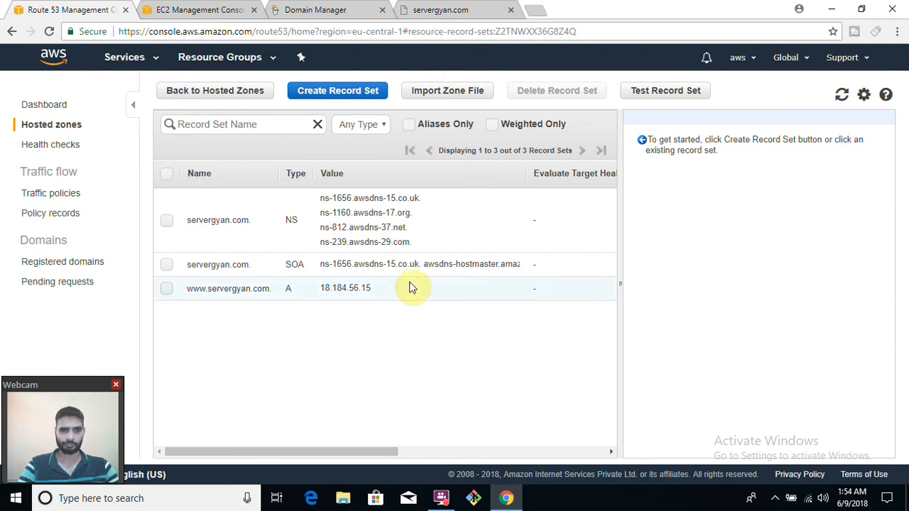
mouse_move(197, 292)
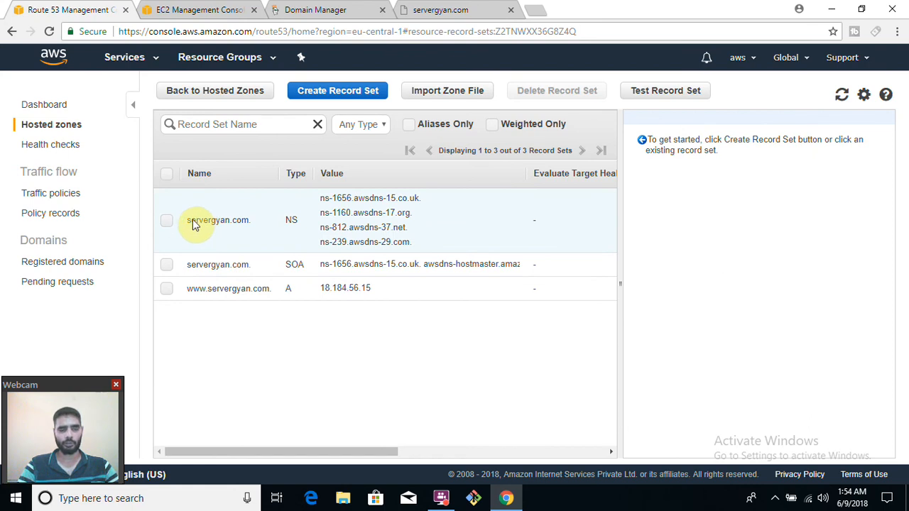
mouse_move(196, 302)
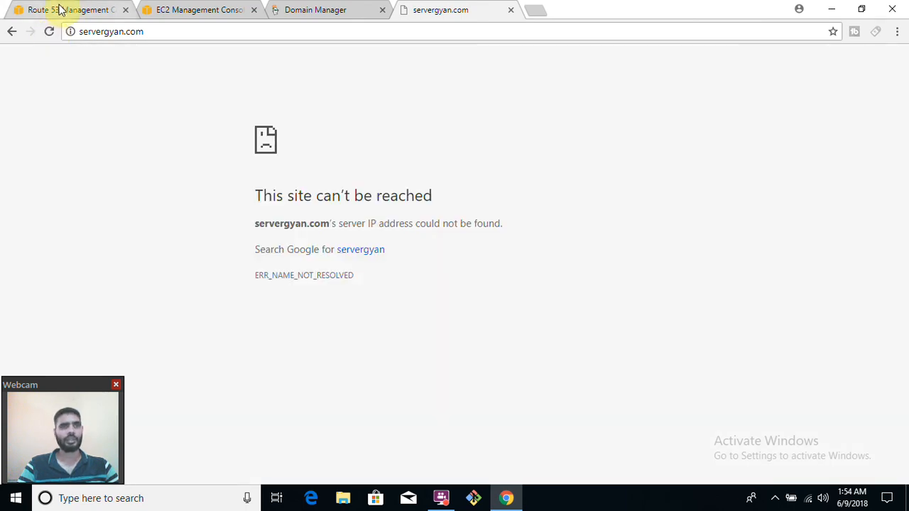
Review the four awsdns nameservers in GoDaddy Domain Manager, then return to the Route 53 records
click(316, 10)
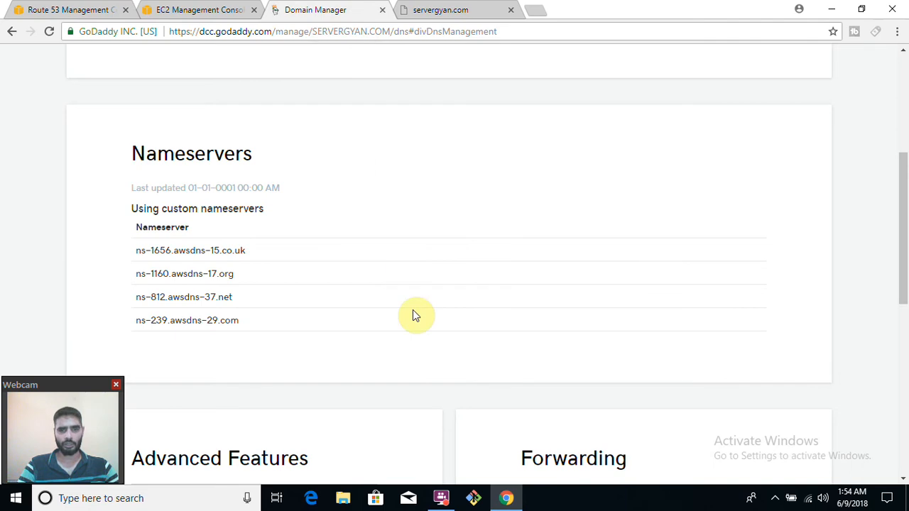
scroll(down, 3)
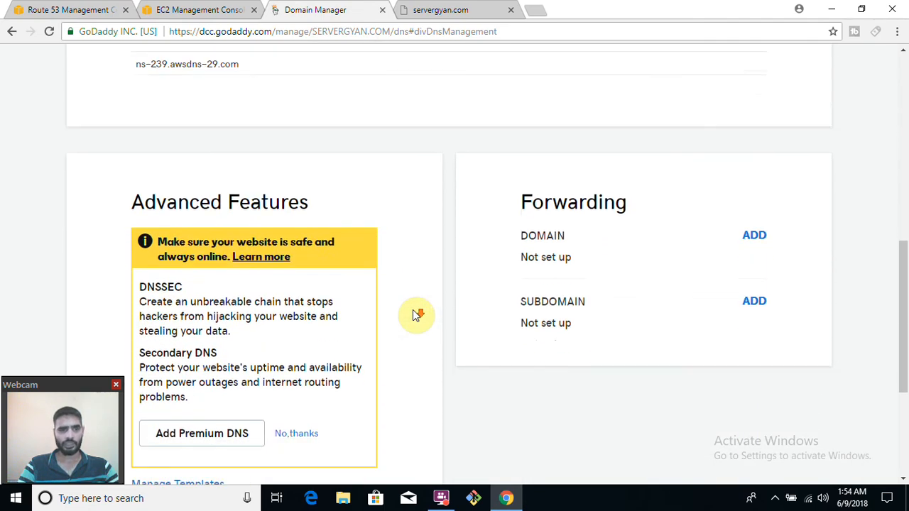
scroll(down, 3)
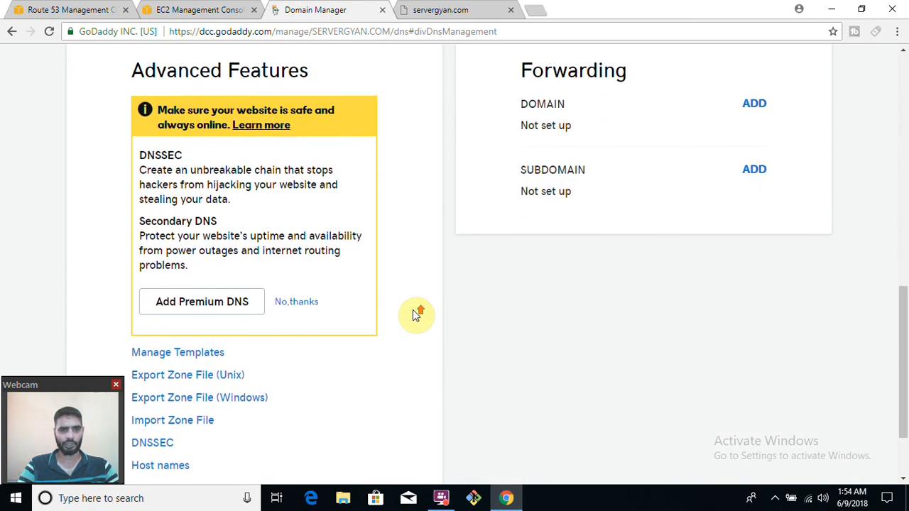
scroll(up, 3)
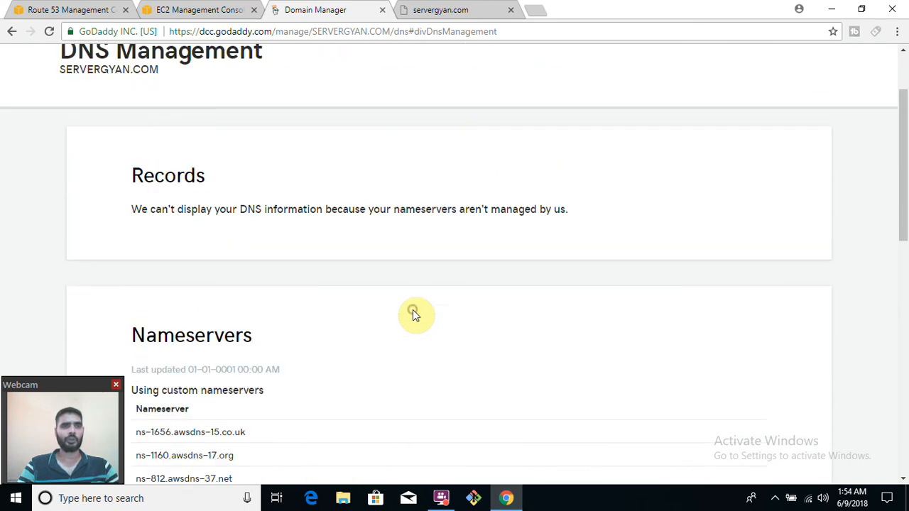
click(71, 9)
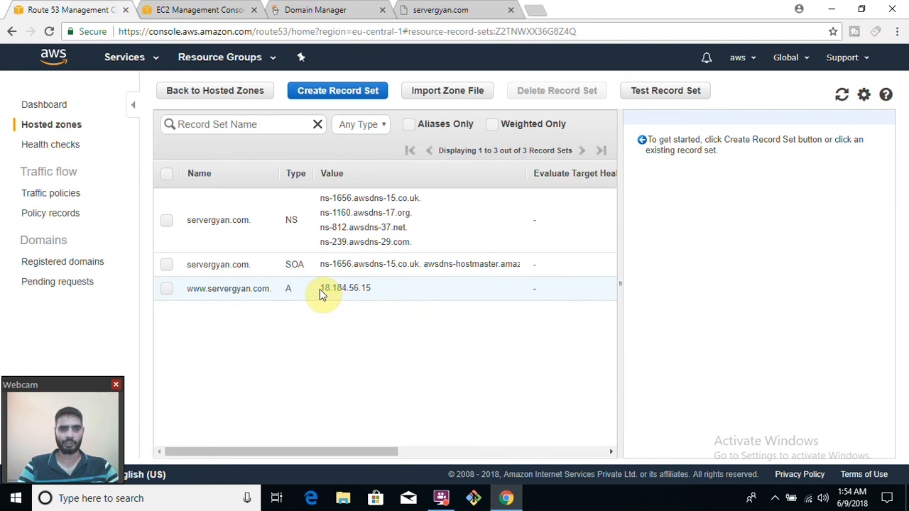
click(229, 287)
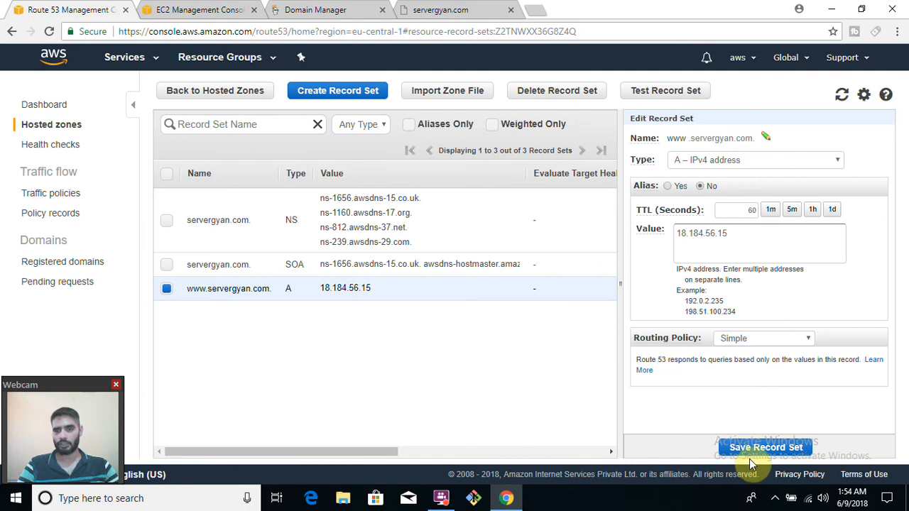
click(764, 448)
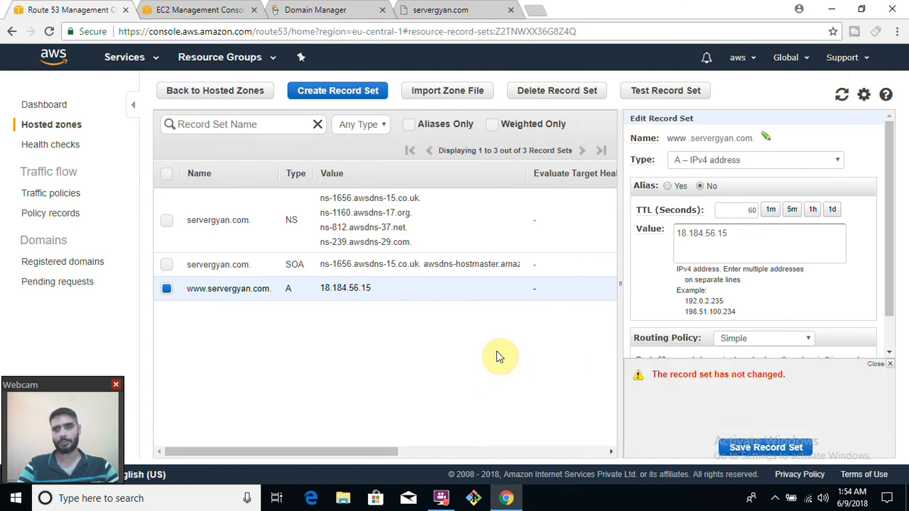
mouse_move(693, 140)
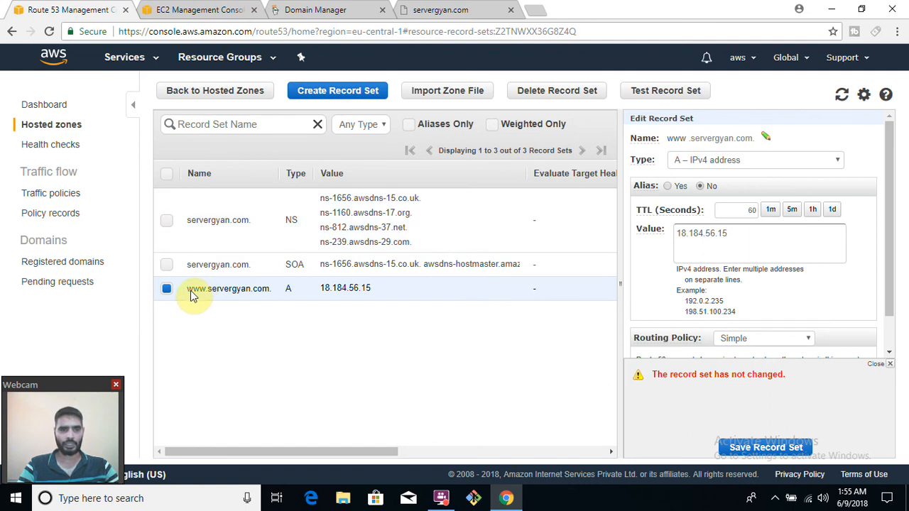
double_click(227, 289)
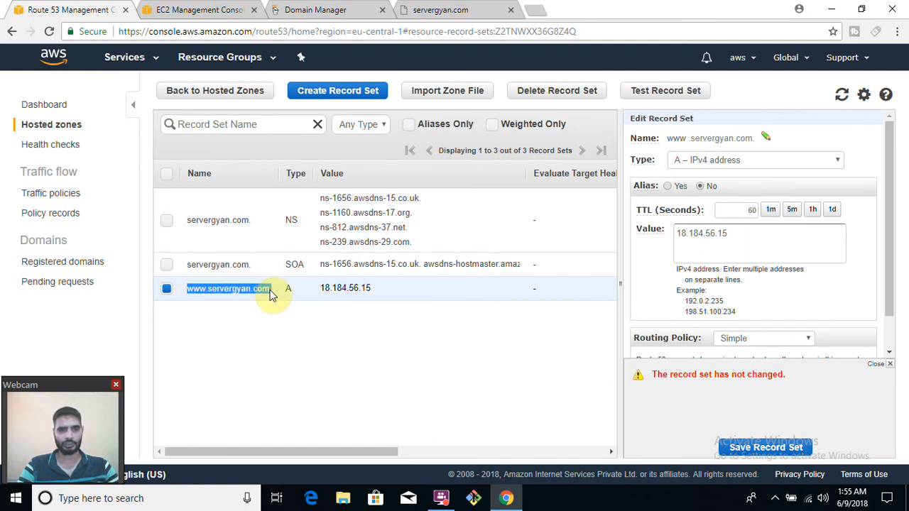
mouse_move(546, 117)
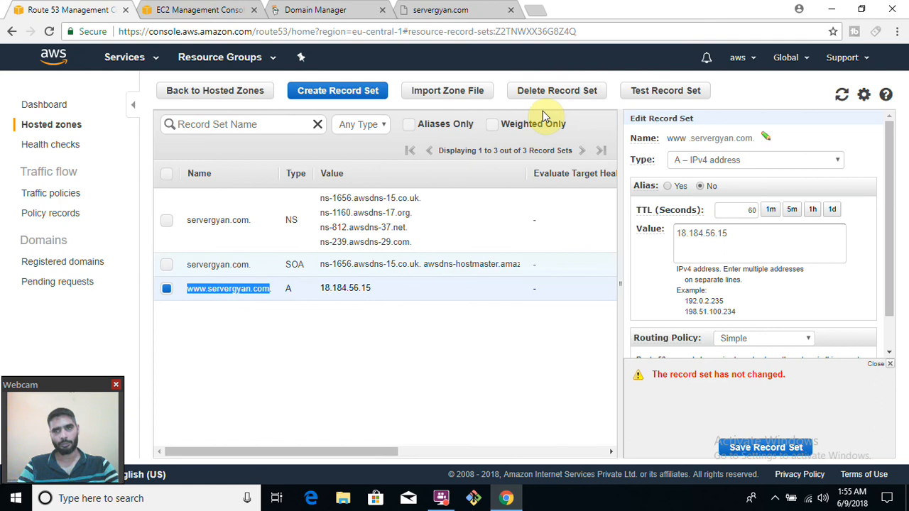
click(898, 32)
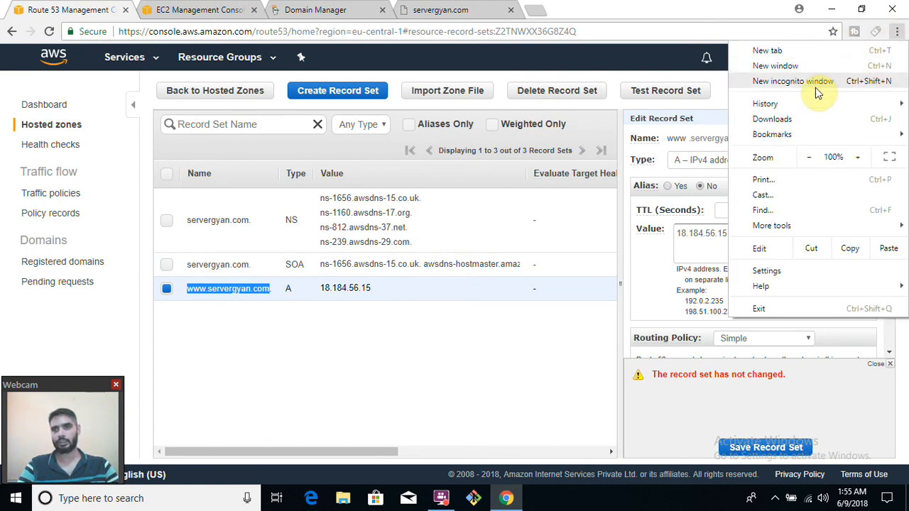
click(793, 79)
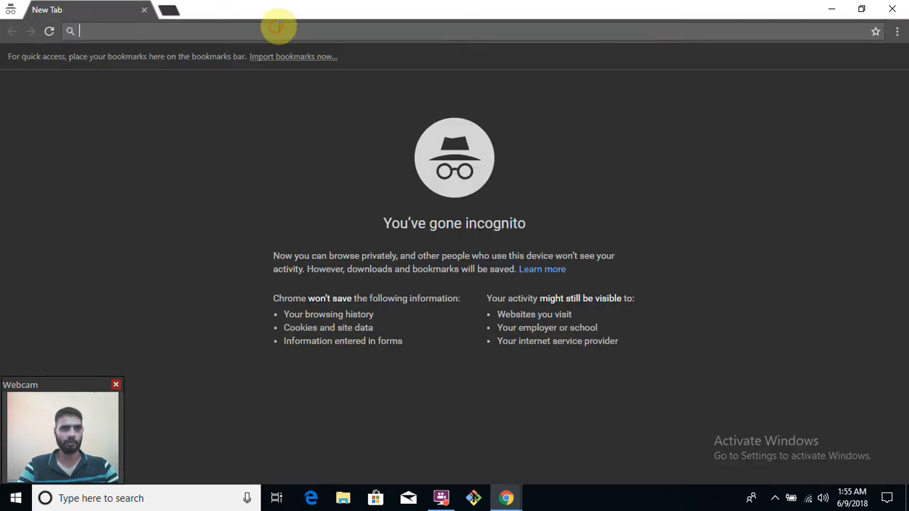
text(www.servergyan.com)
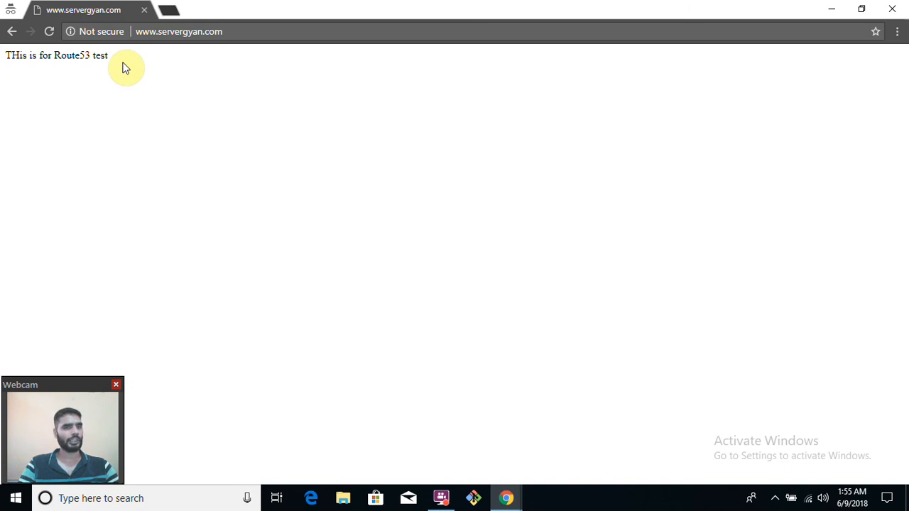
mouse_move(240, 157)
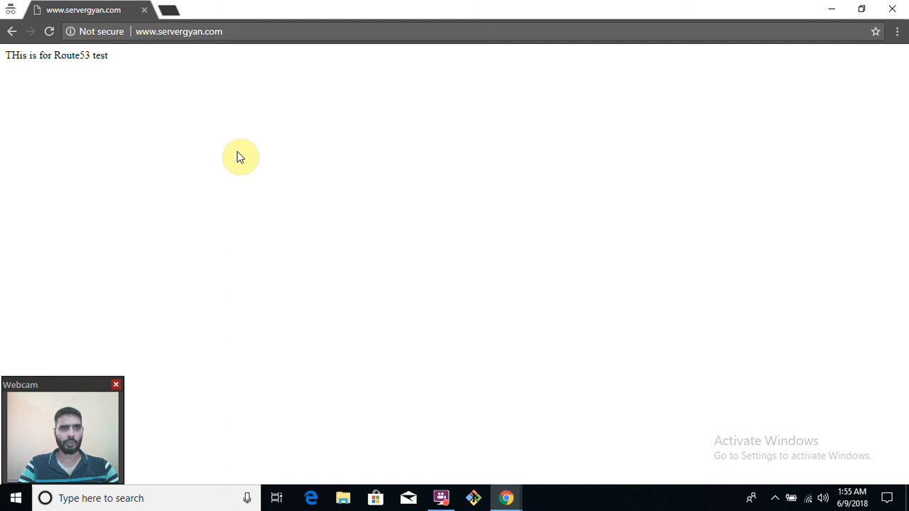
mouse_move(506, 497)
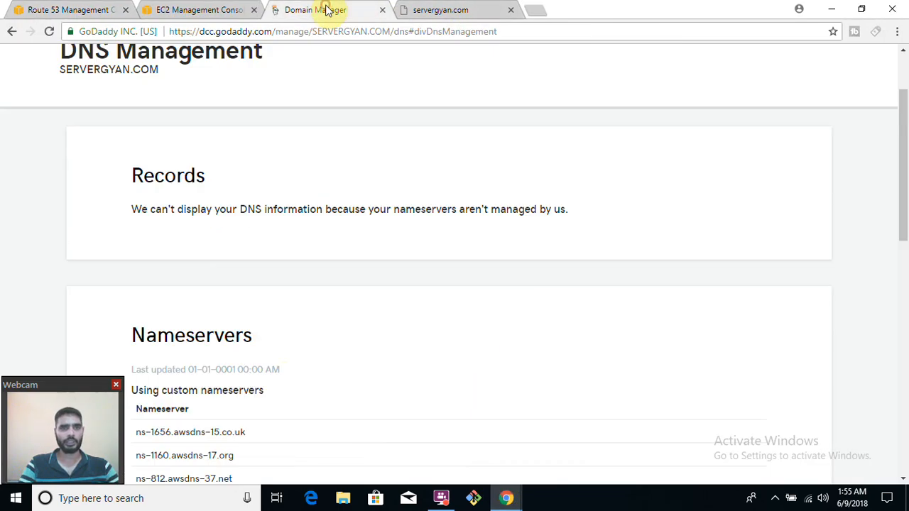
scroll(down, 3)
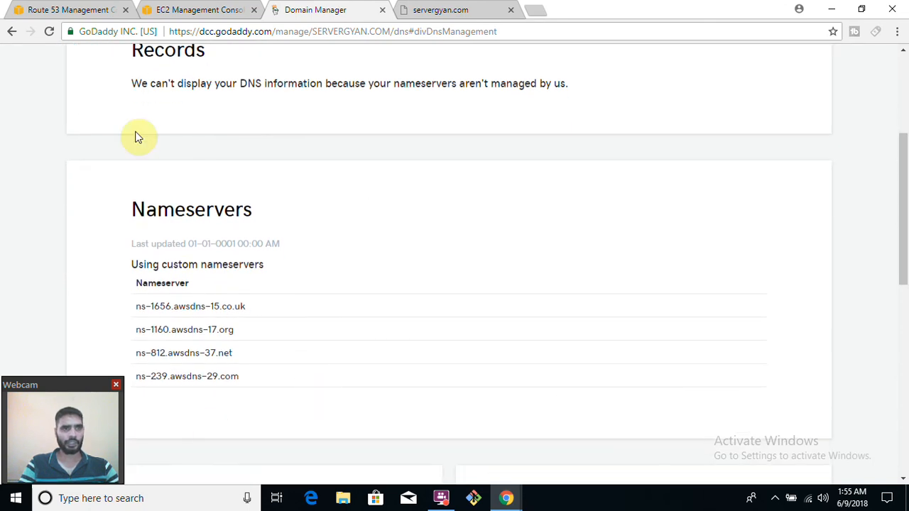
click(68, 9)
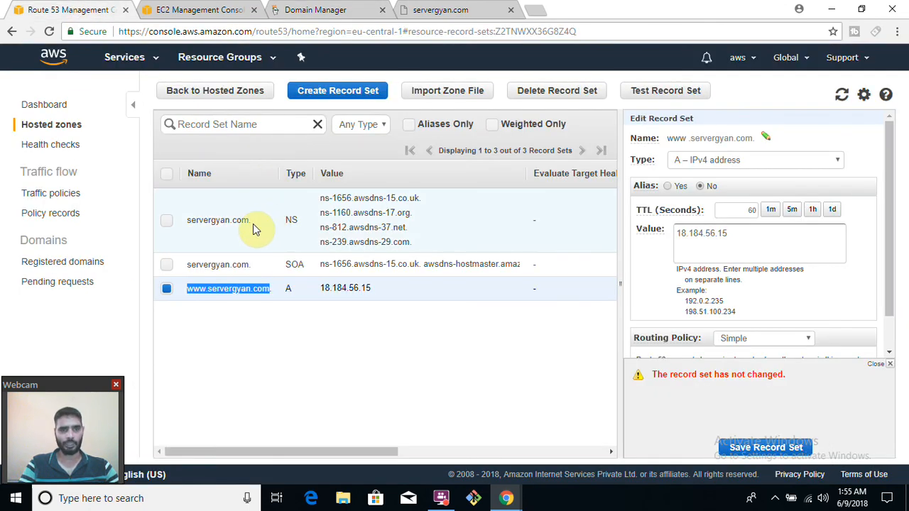
mouse_move(358, 67)
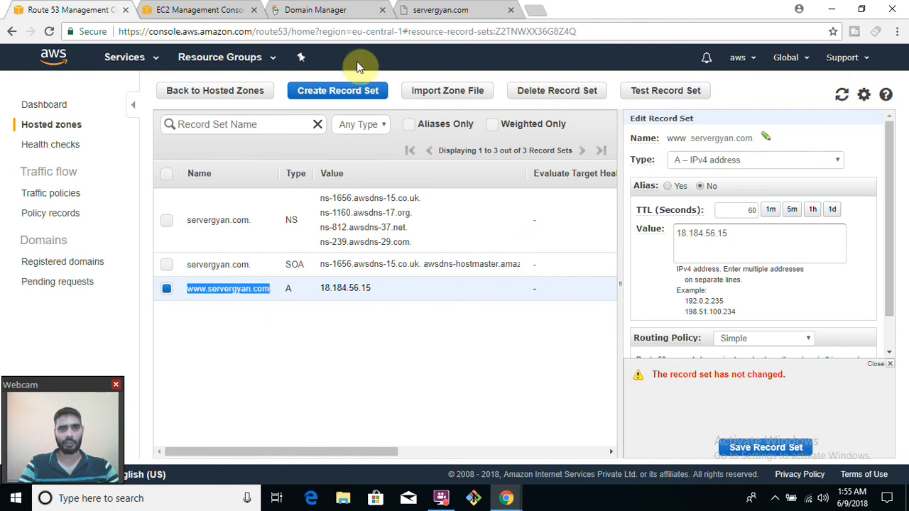
click(199, 9)
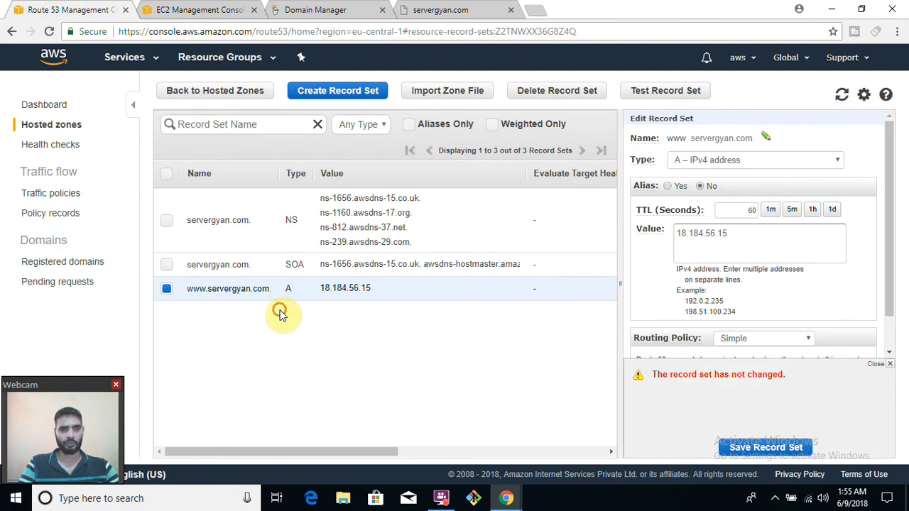
mouse_move(600, 335)
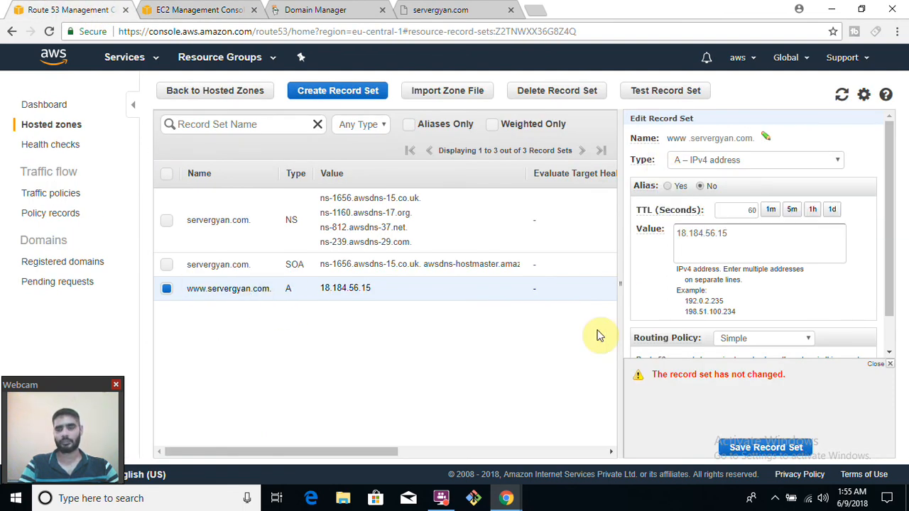
mouse_move(688, 466)
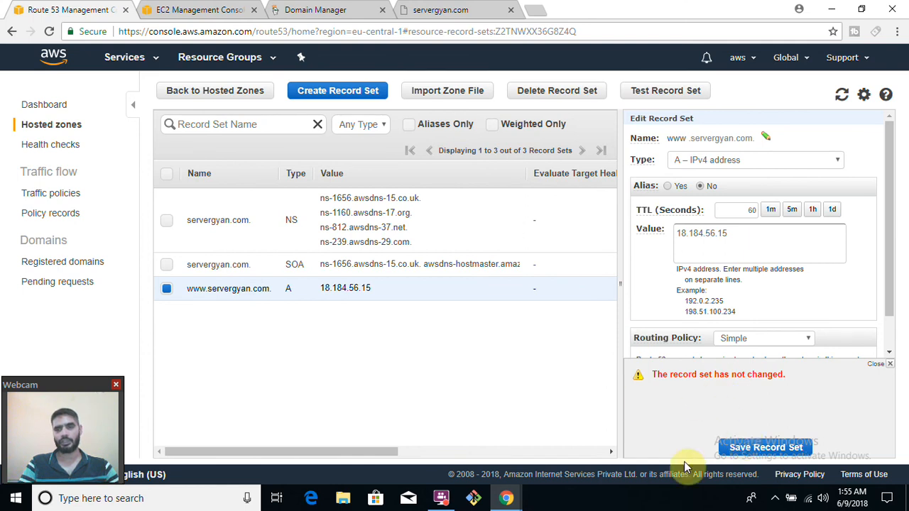
mouse_move(344, 400)
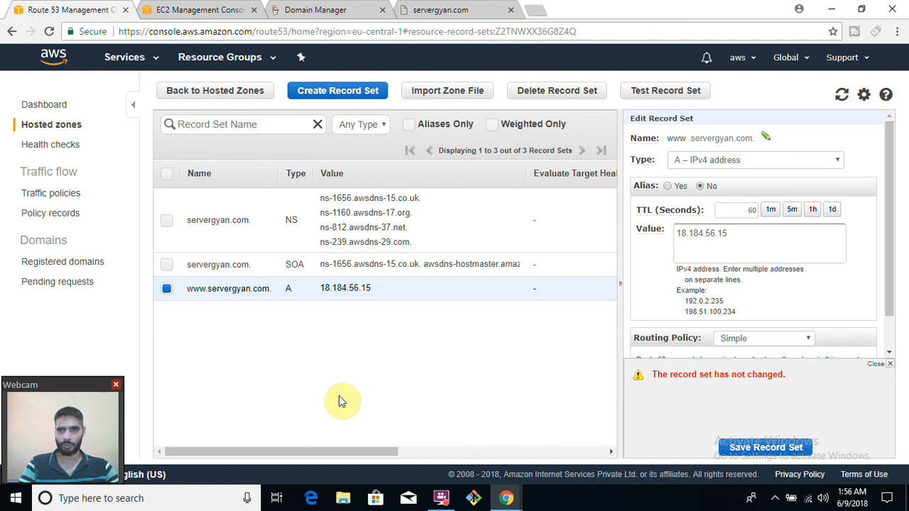
mouse_move(200, 395)
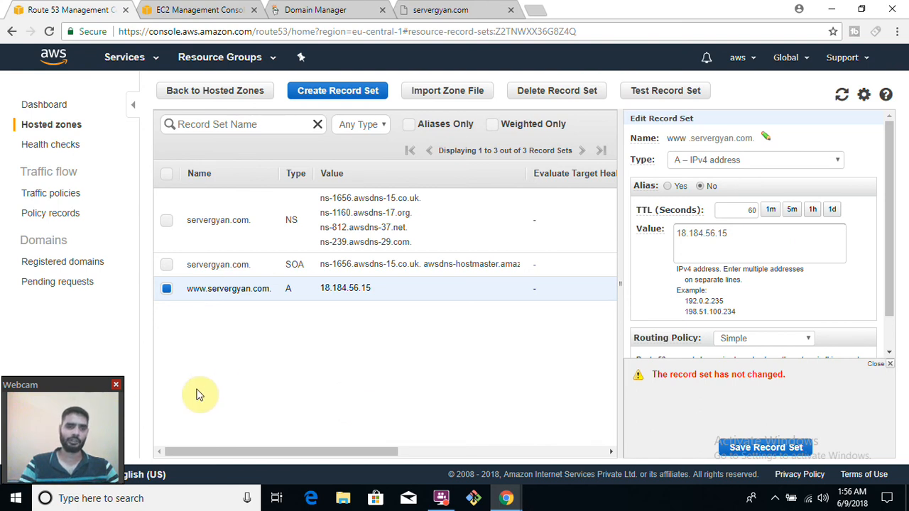